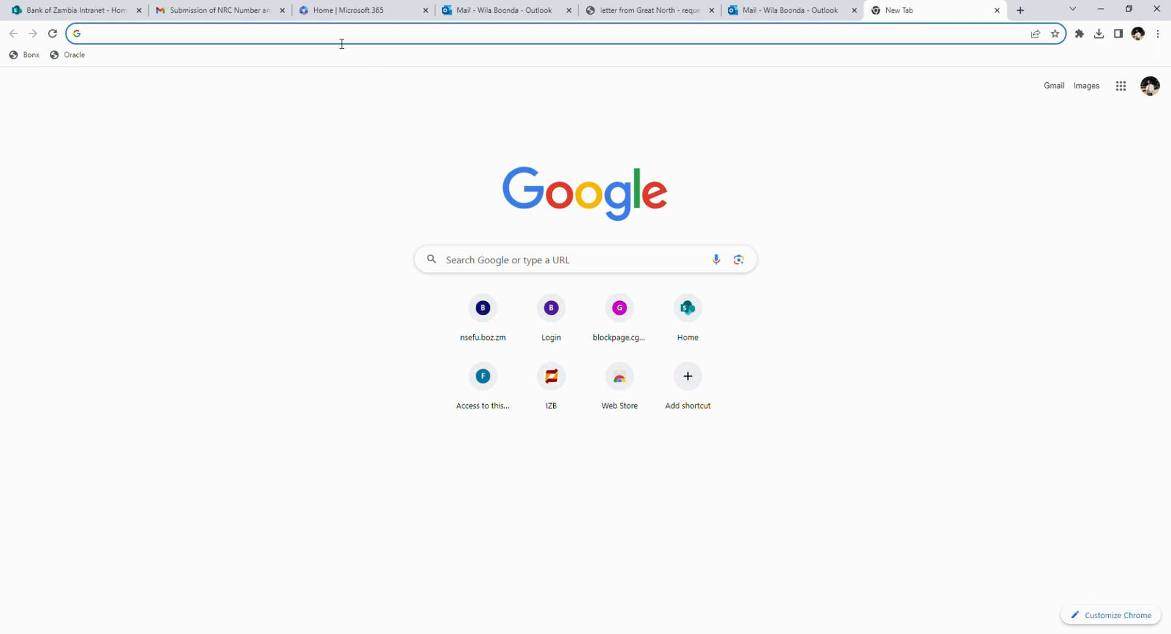
# Search Google for "bank of zambia" and open the Bank of Zambia result.
pyautogui.write('bank of zambia')
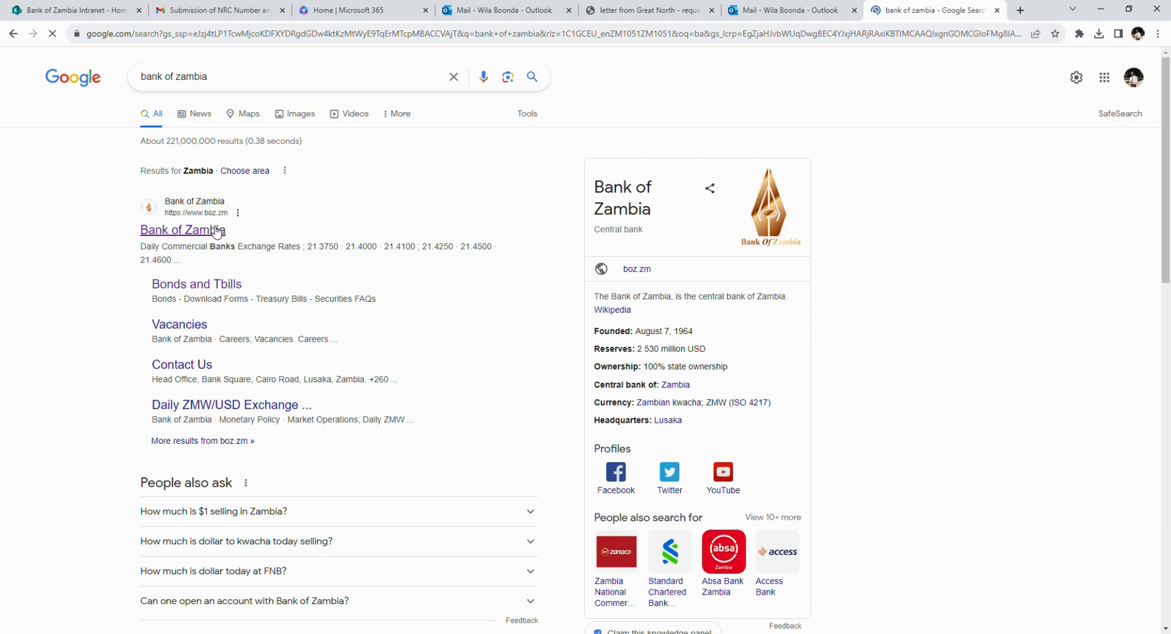
pyautogui.click(182, 230)
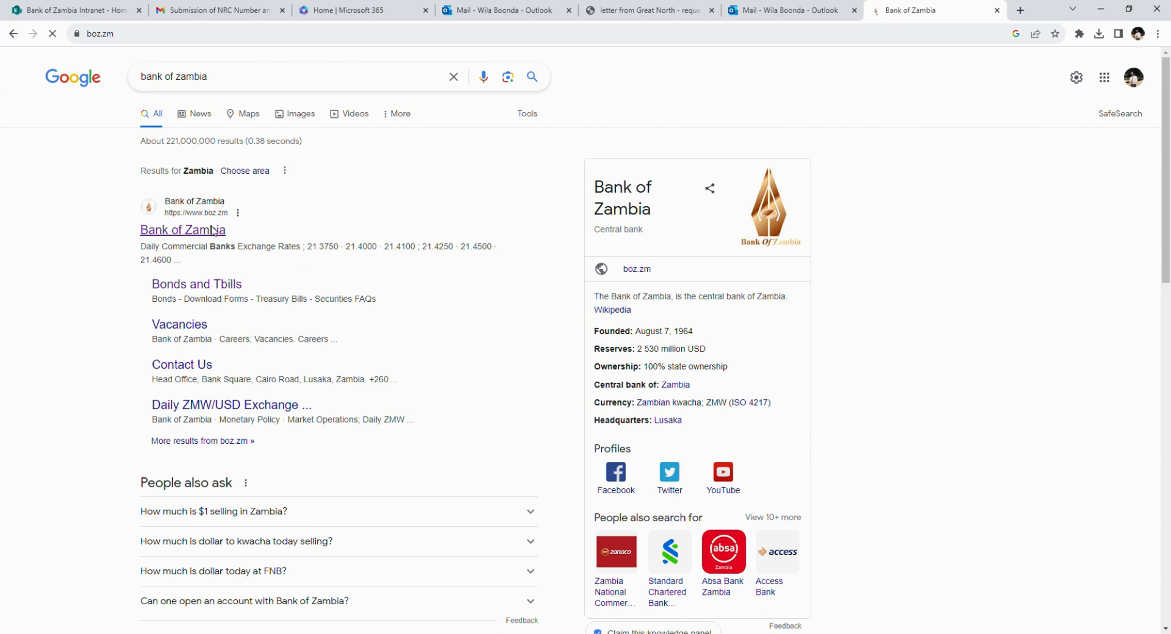
# Open BoZ Online from the boz.zm top navigation.
pyautogui.click(182, 229)
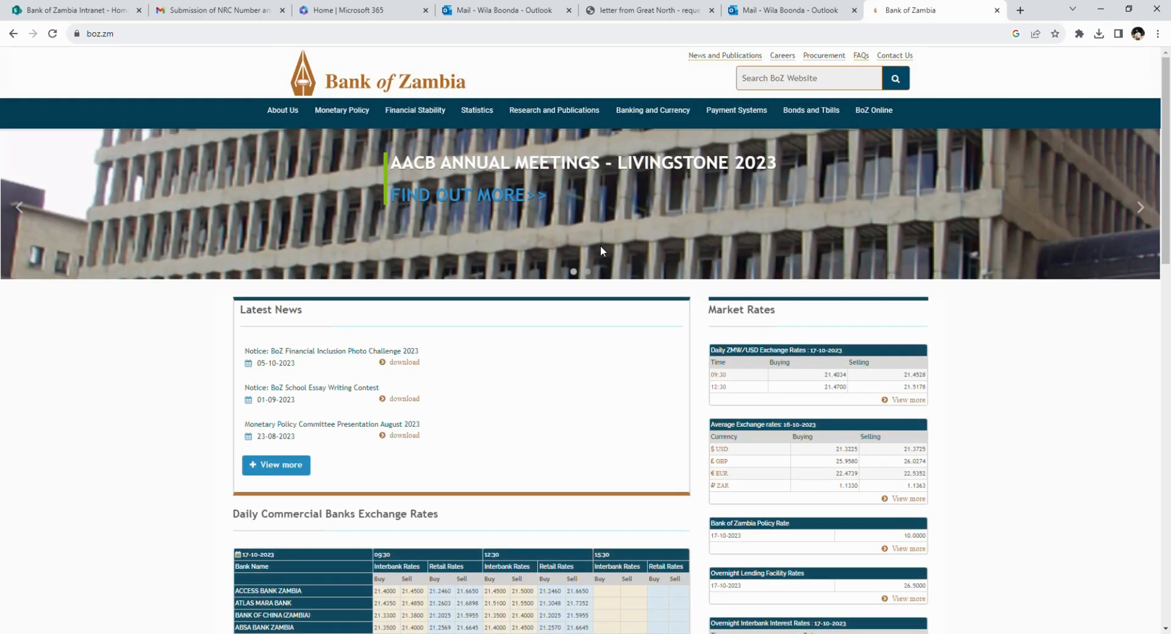
pyautogui.moveTo(873, 113)
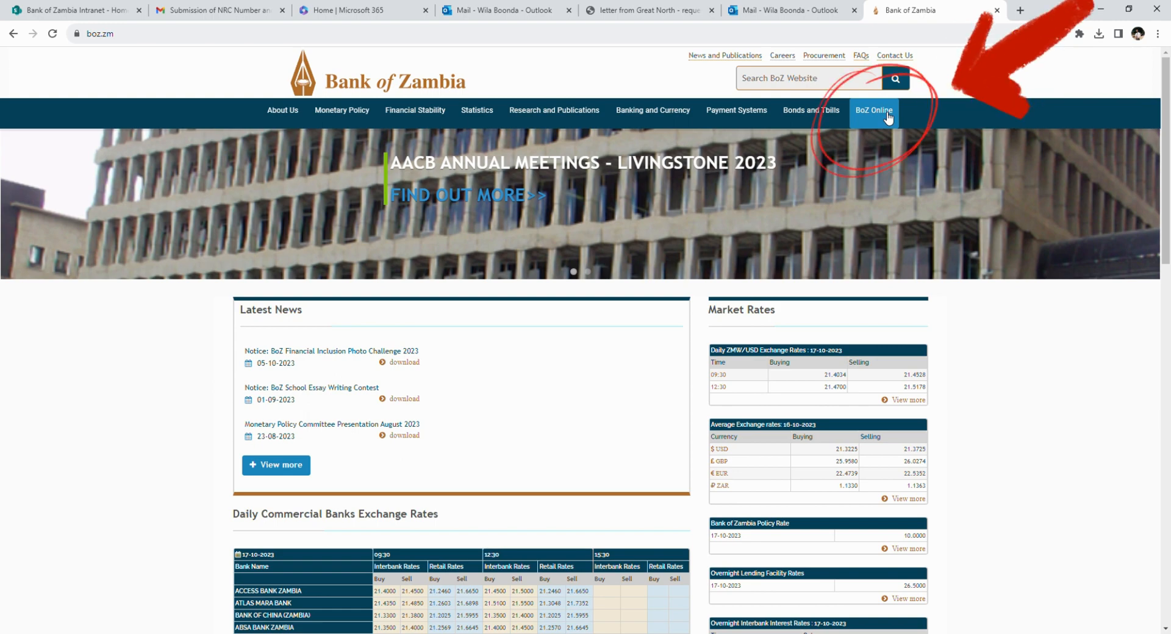
pyautogui.click(878, 111)
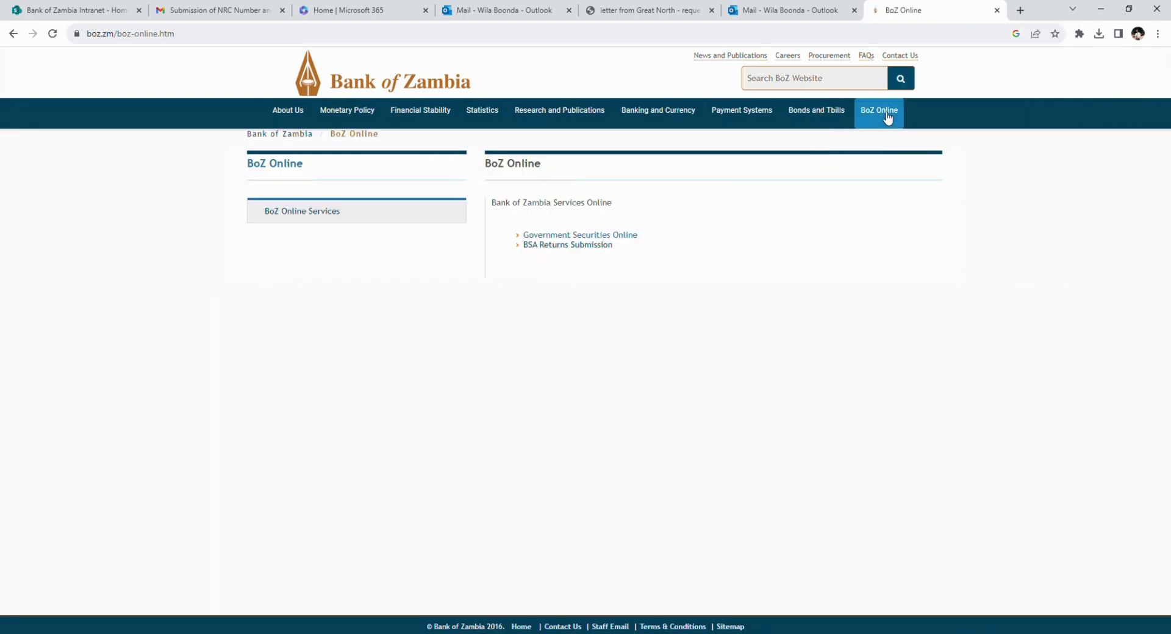
pyautogui.moveTo(834, 209)
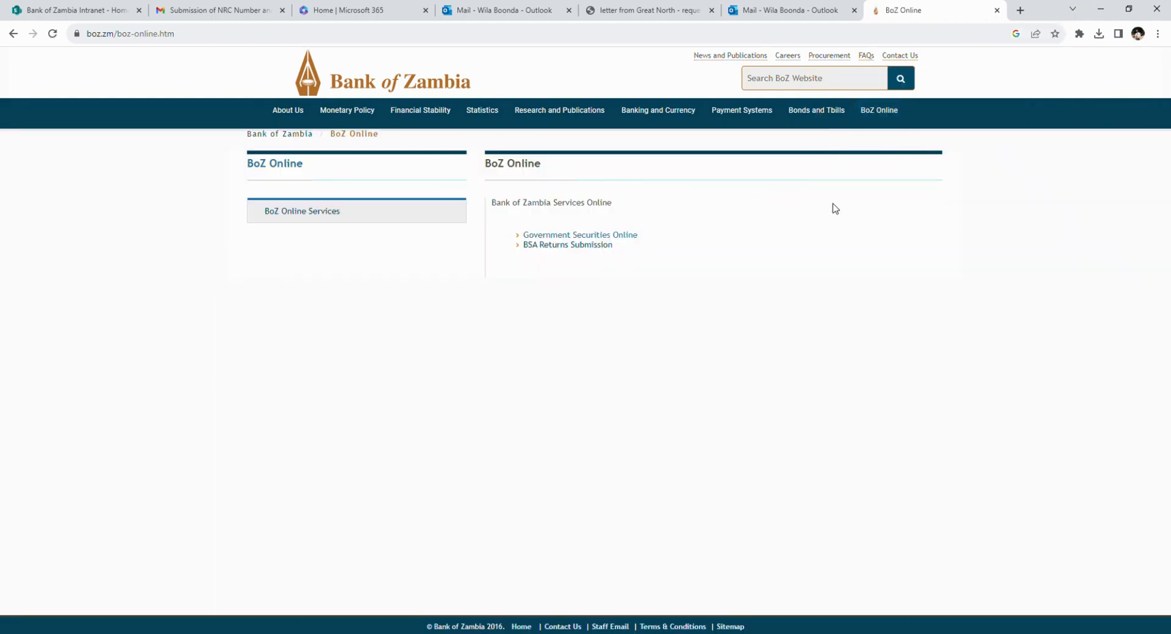
pyautogui.moveTo(625, 236)
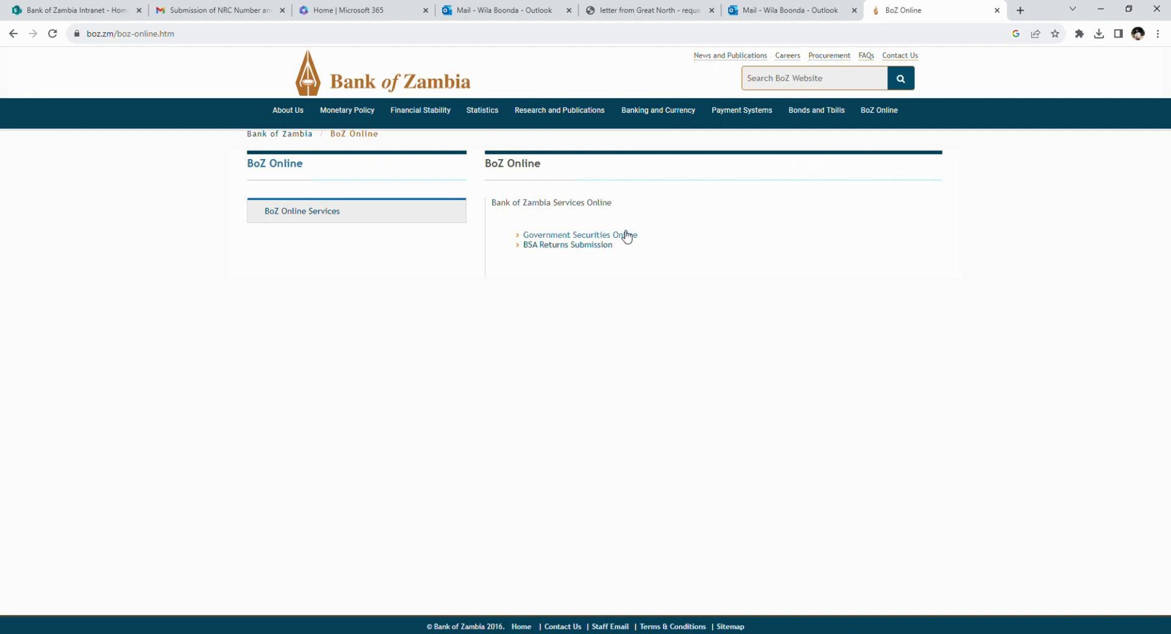
# Open Government Securities Online to reach the CSD Investor Portal login page.
pyautogui.click(577, 234)
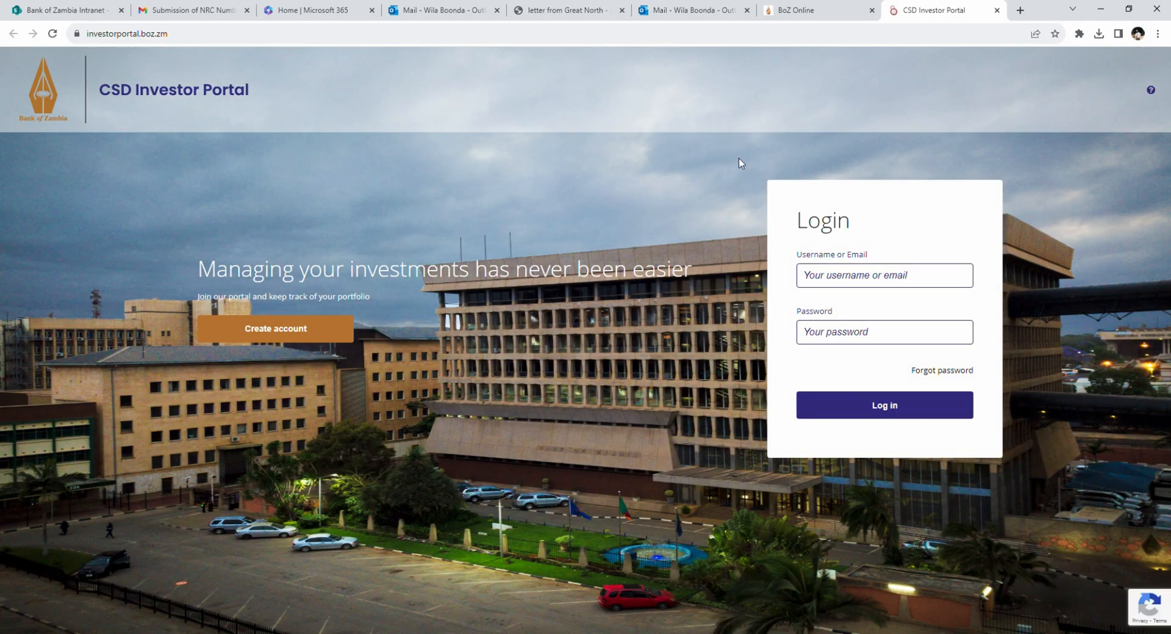
pyautogui.moveTo(419, 338)
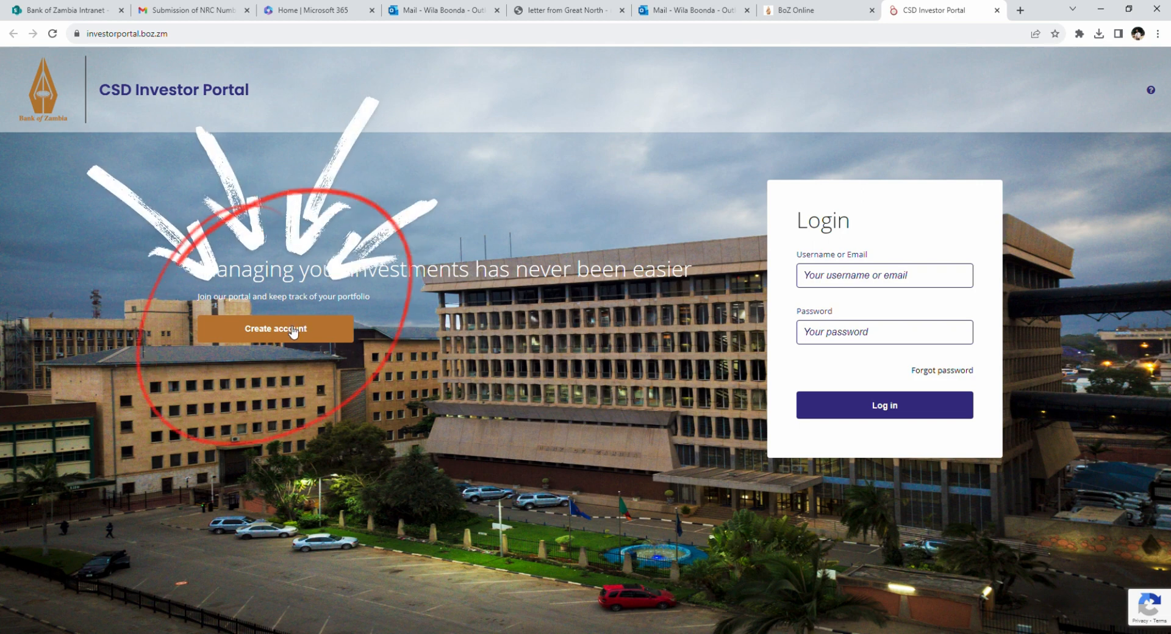
pyautogui.click(274, 328)
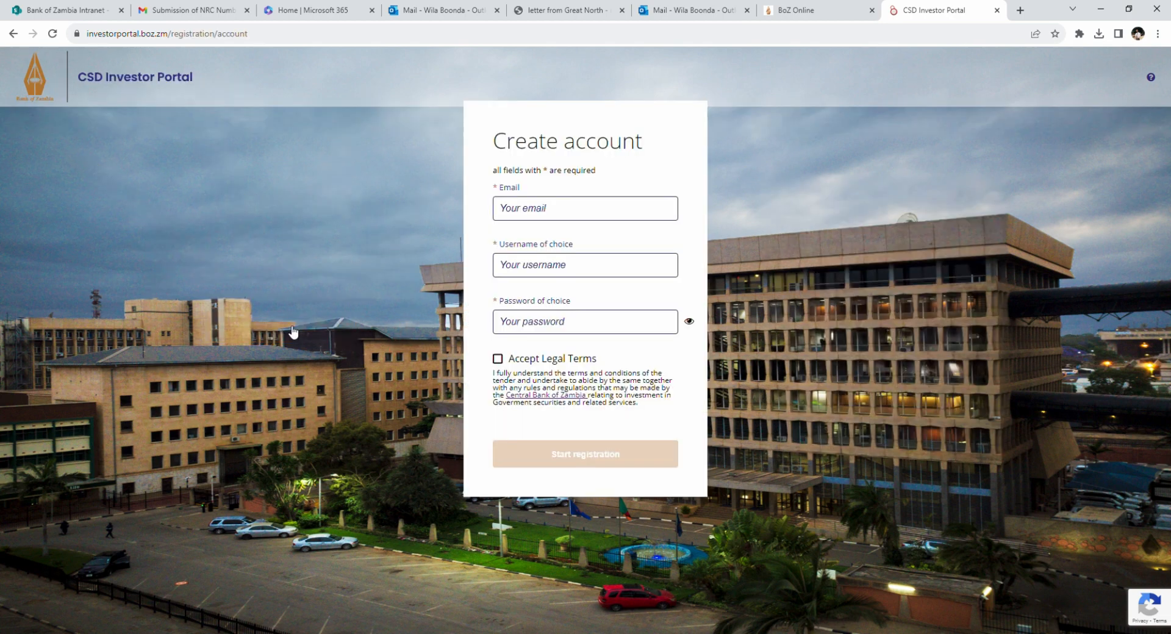
pyautogui.click(584, 208)
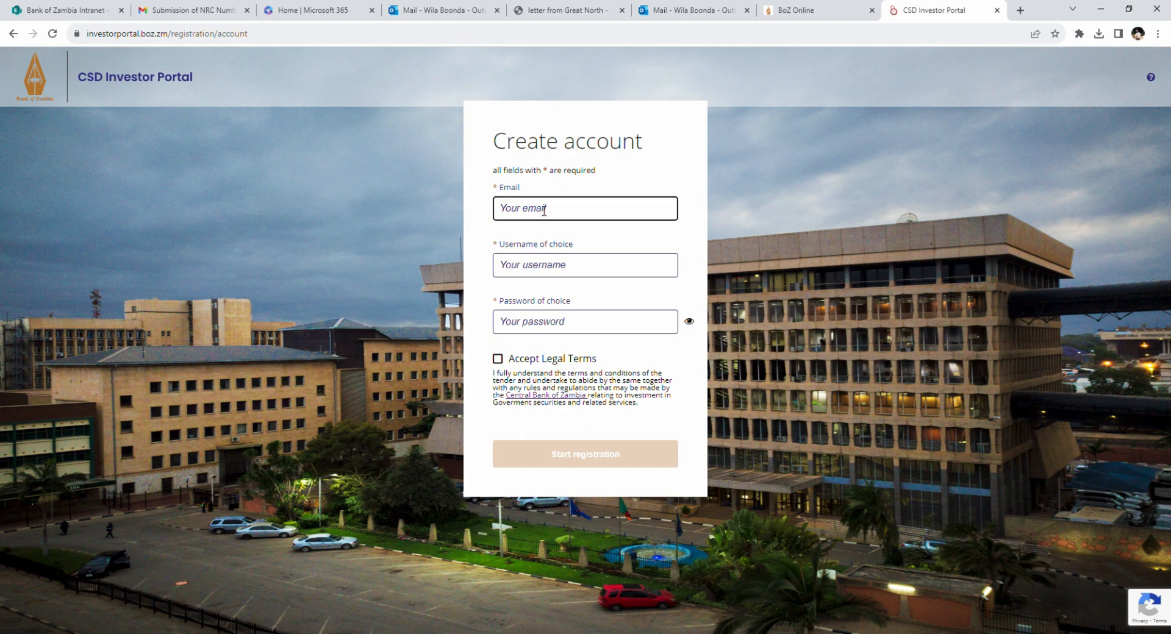
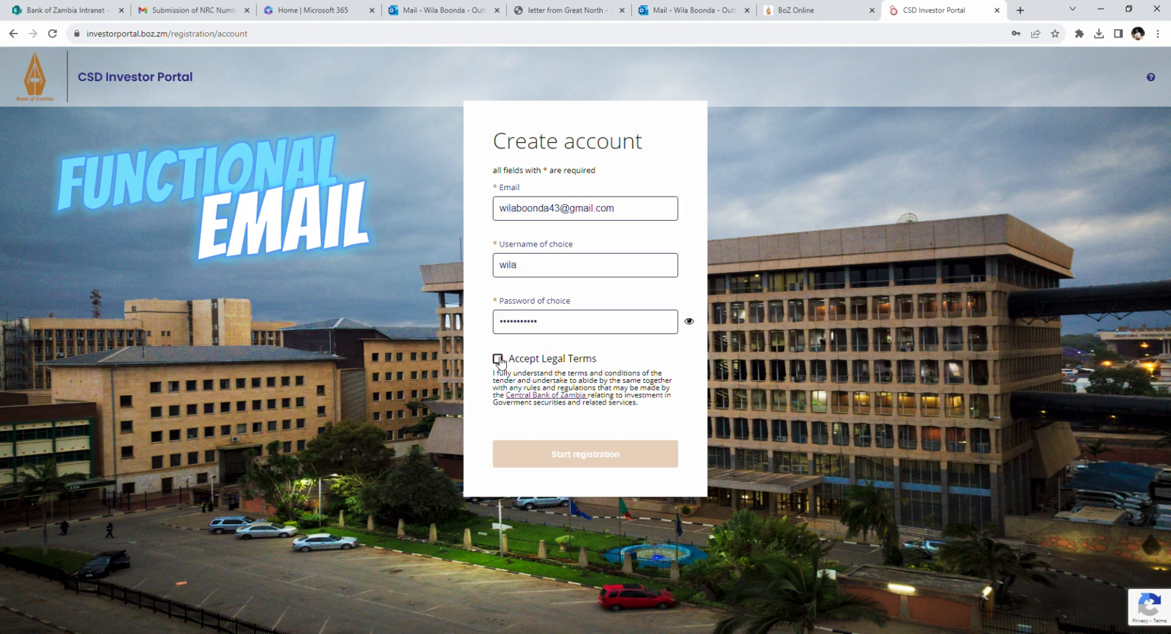
pyautogui.click(498, 359)
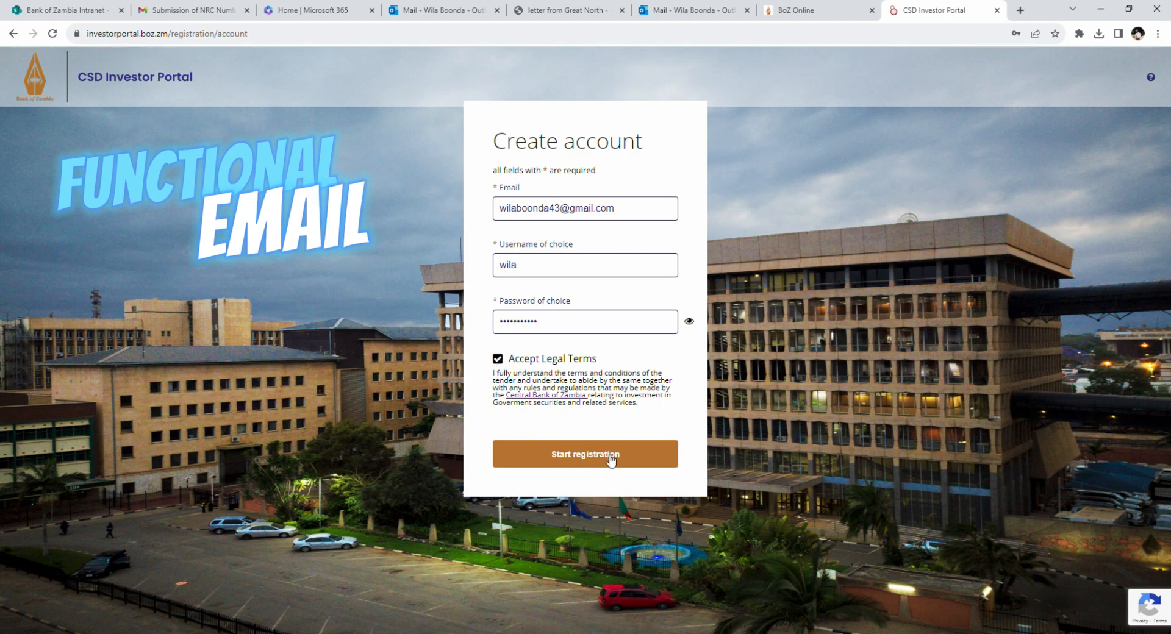
pyautogui.click(586, 454)
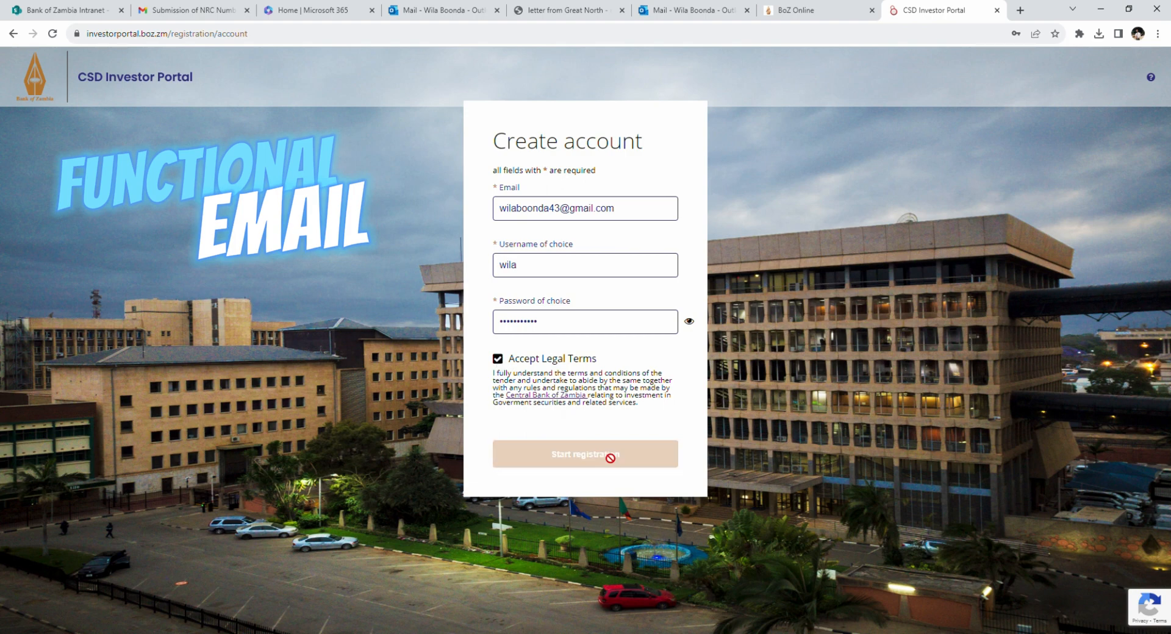
pyautogui.click(584, 453)
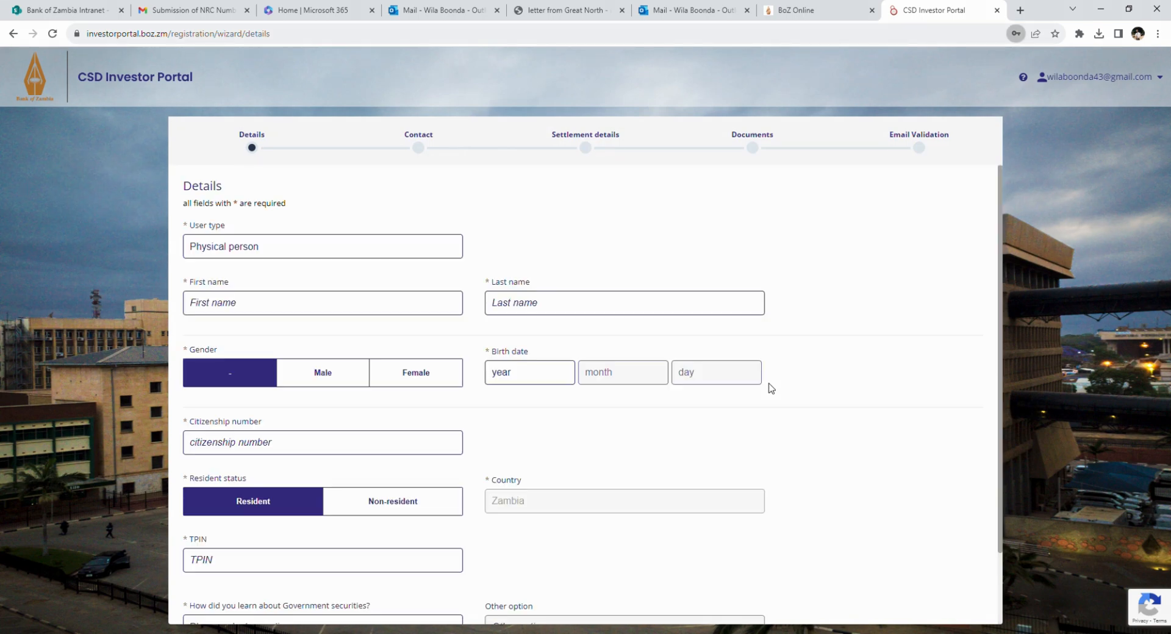
pyautogui.moveTo(1043, 243)
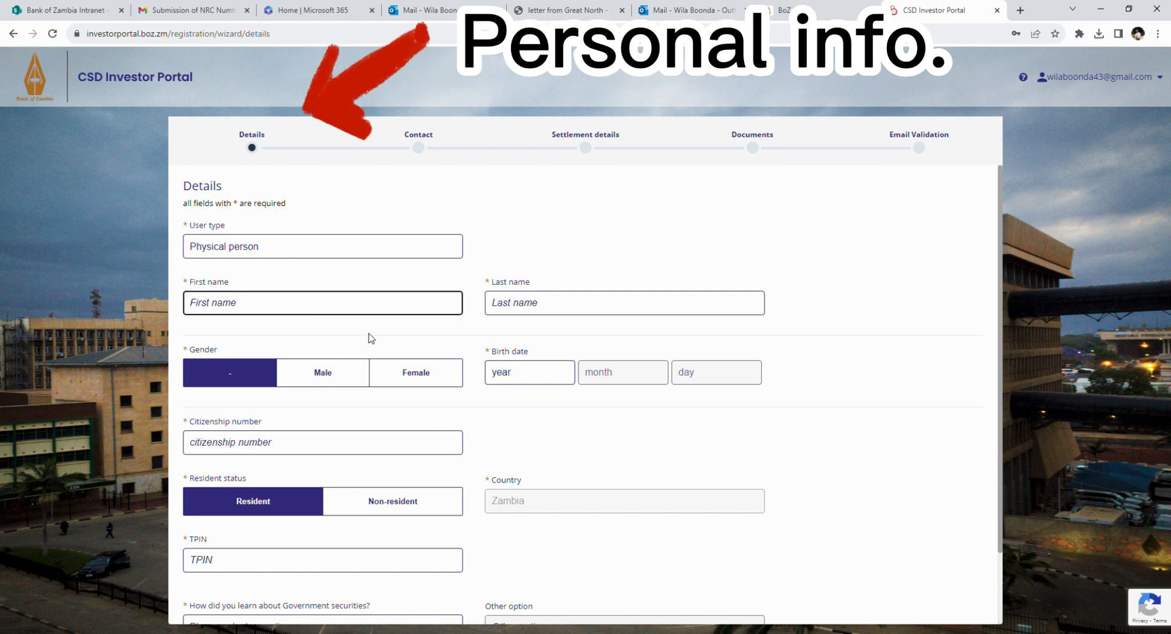
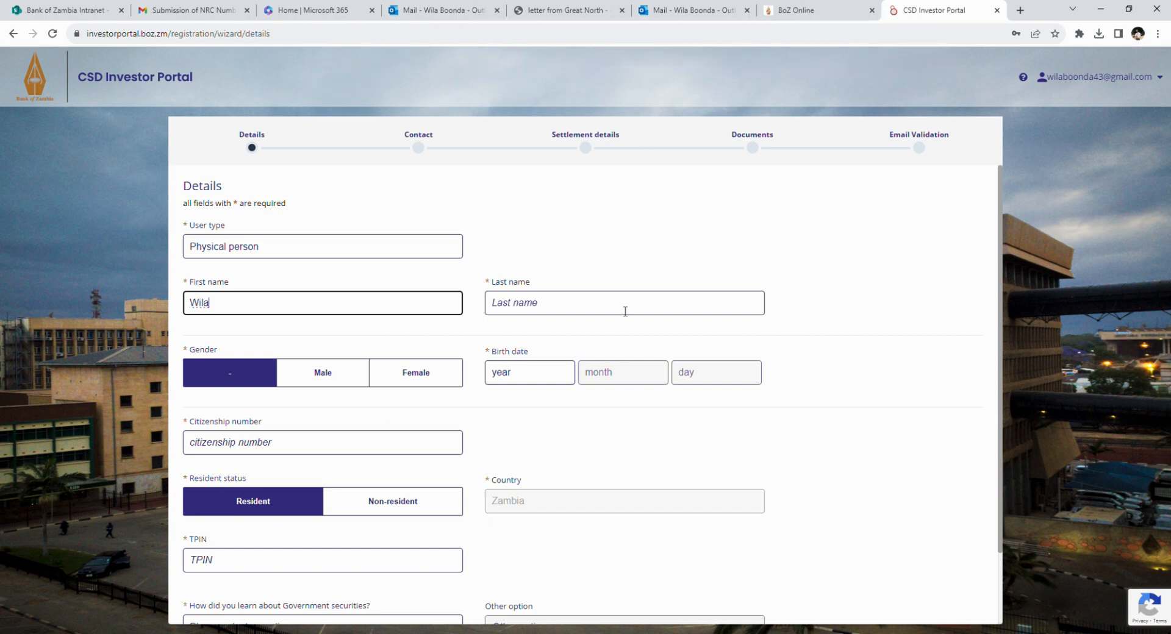
pyautogui.click(623, 302)
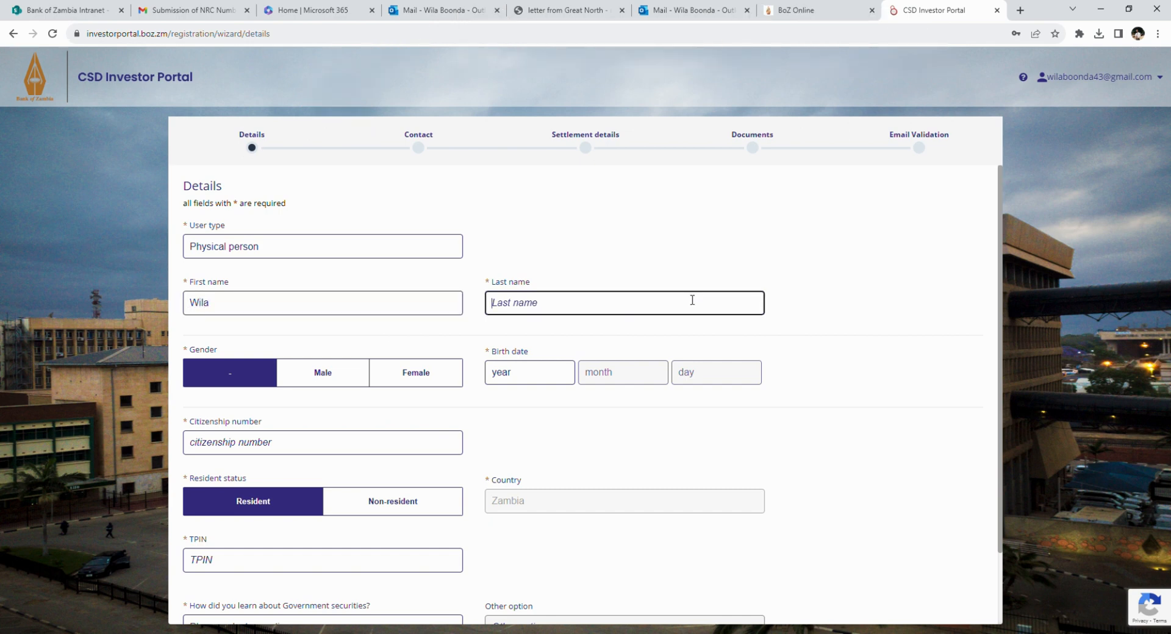
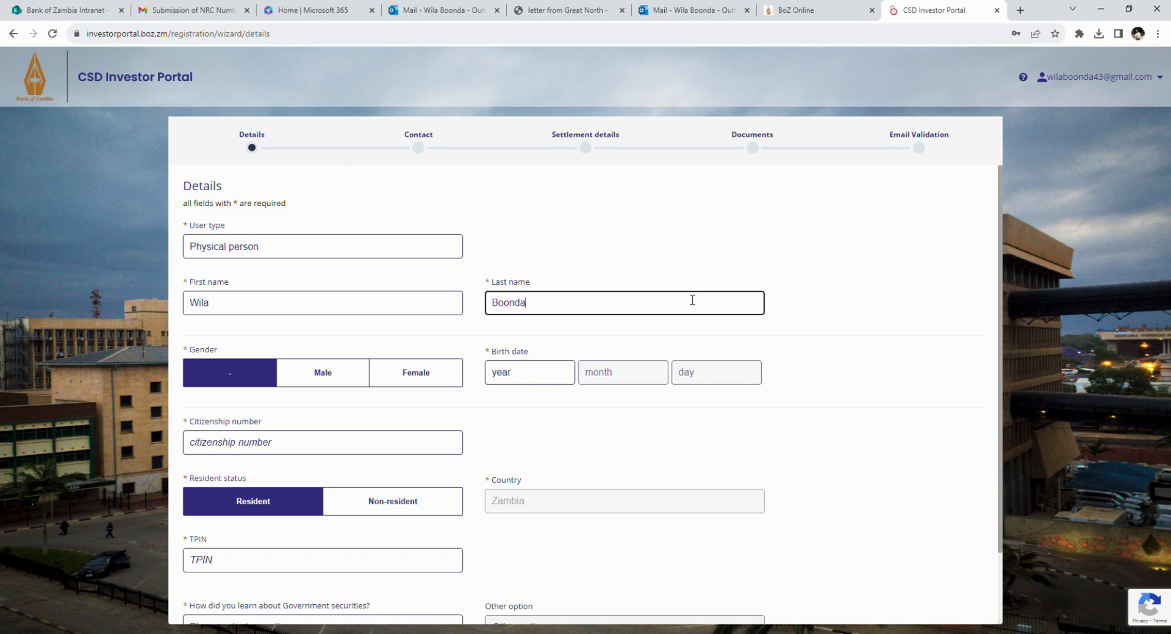
pyautogui.click(322, 372)
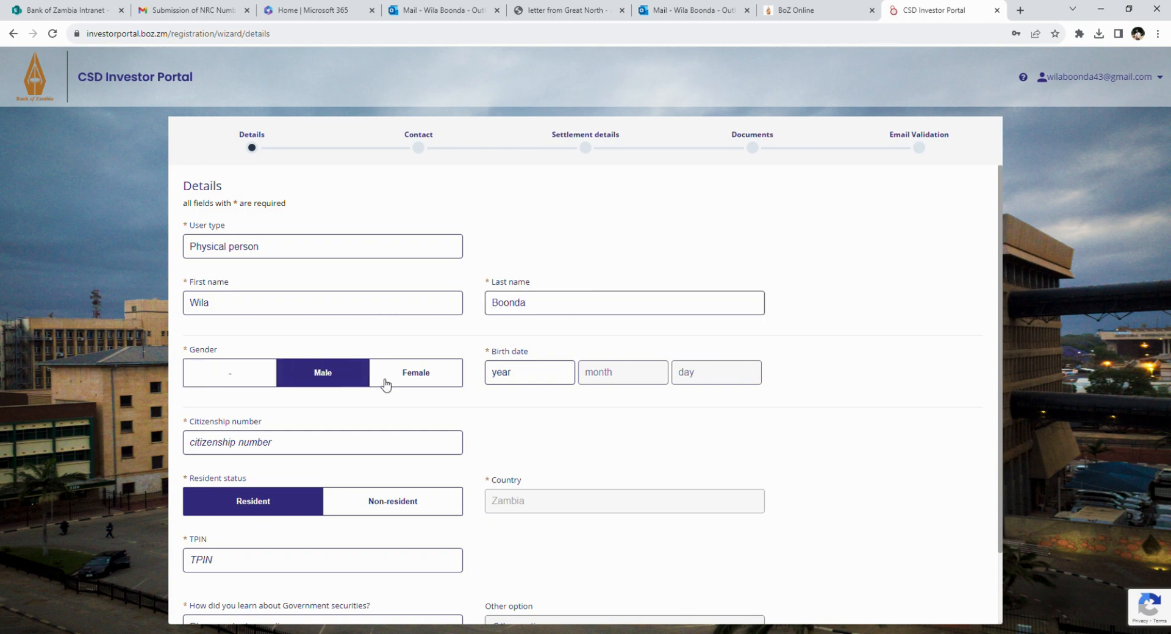
pyautogui.scroll(-3)
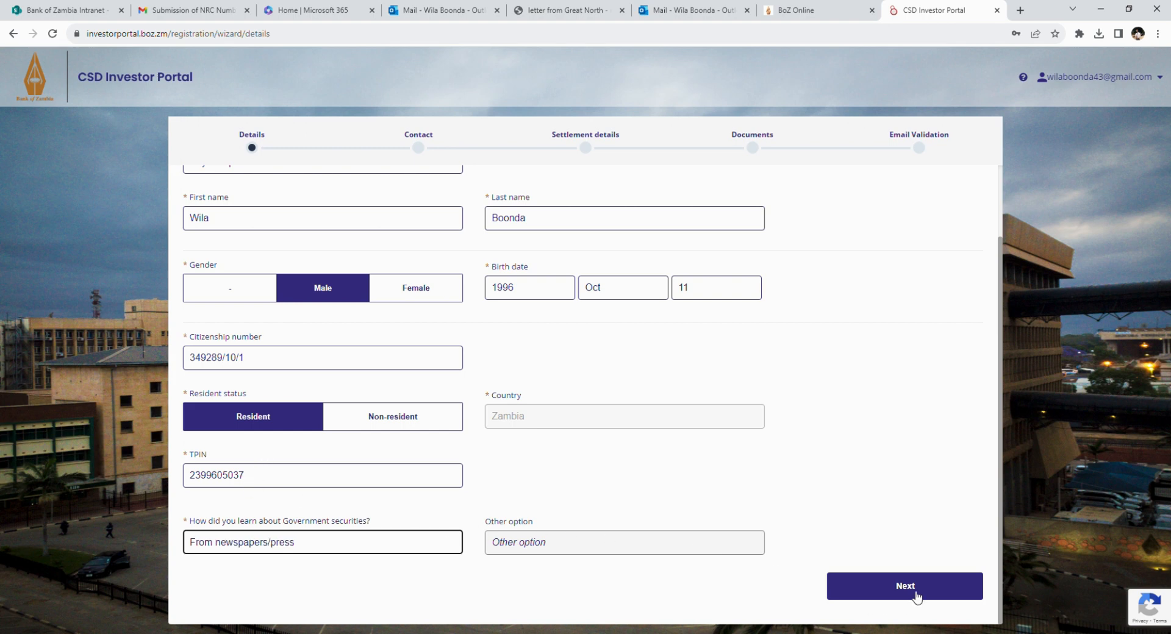
# Complete the Lusaka contact address and phone fields and advance to settlement details.
pyautogui.click(904, 586)
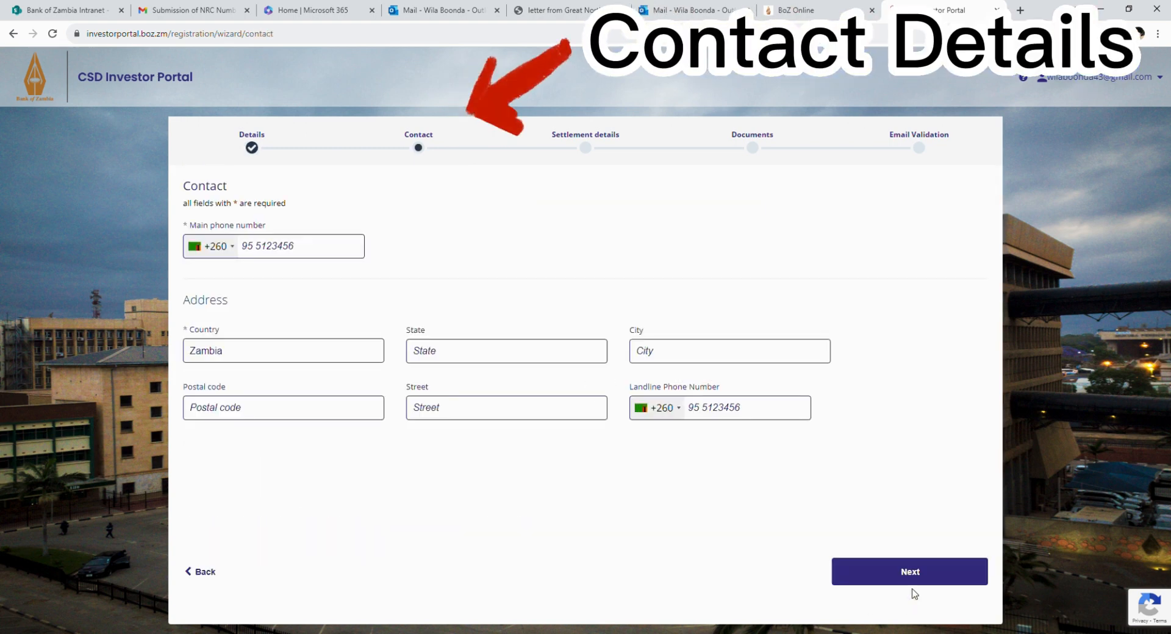
pyautogui.moveTo(910, 586)
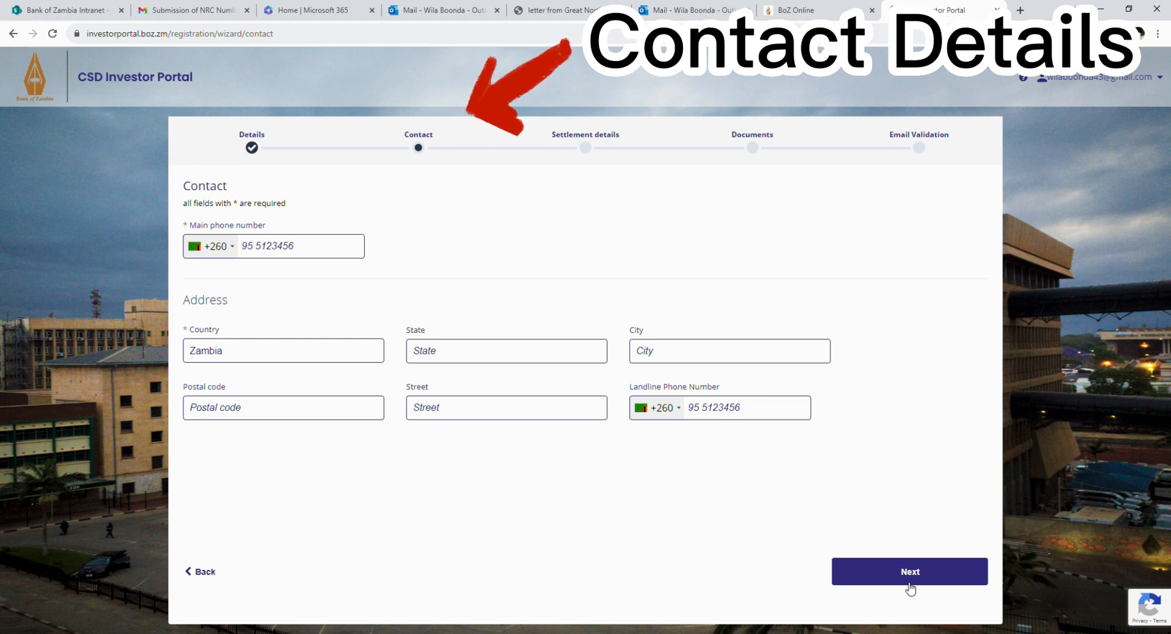
pyautogui.click(299, 246)
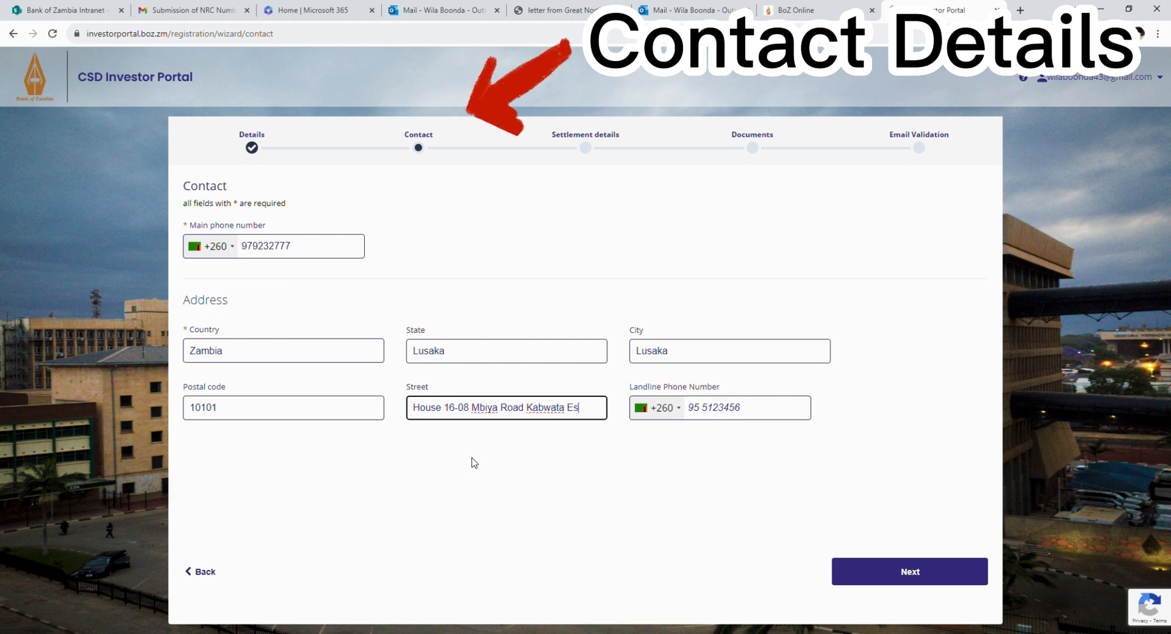
pyautogui.write('tates')
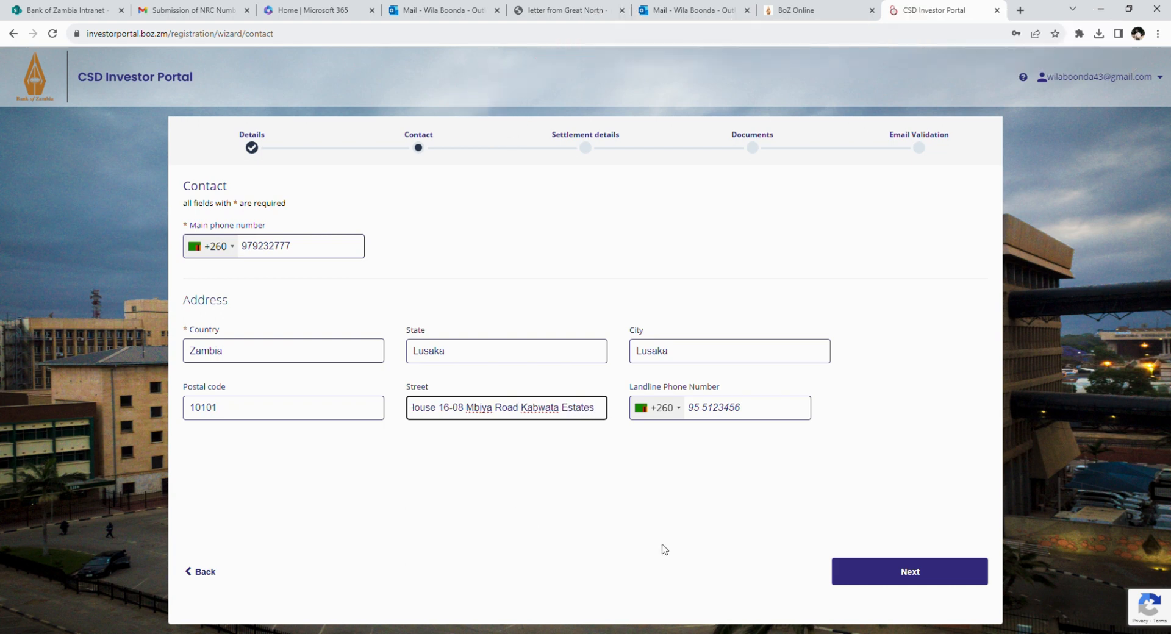
pyautogui.moveTo(720, 481)
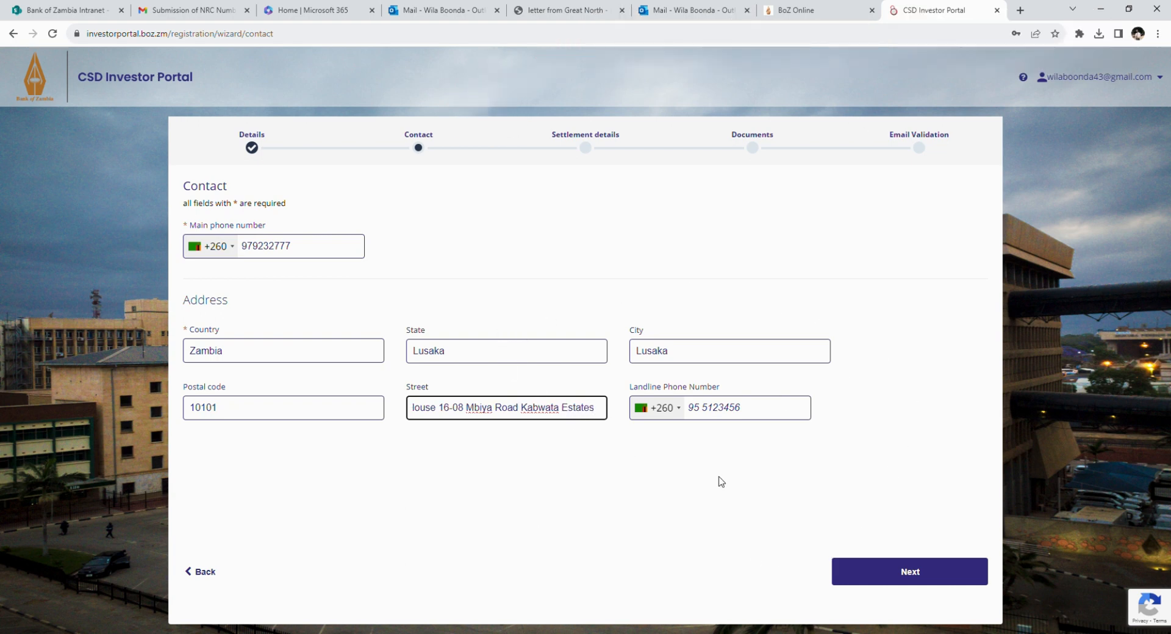
pyautogui.click(909, 572)
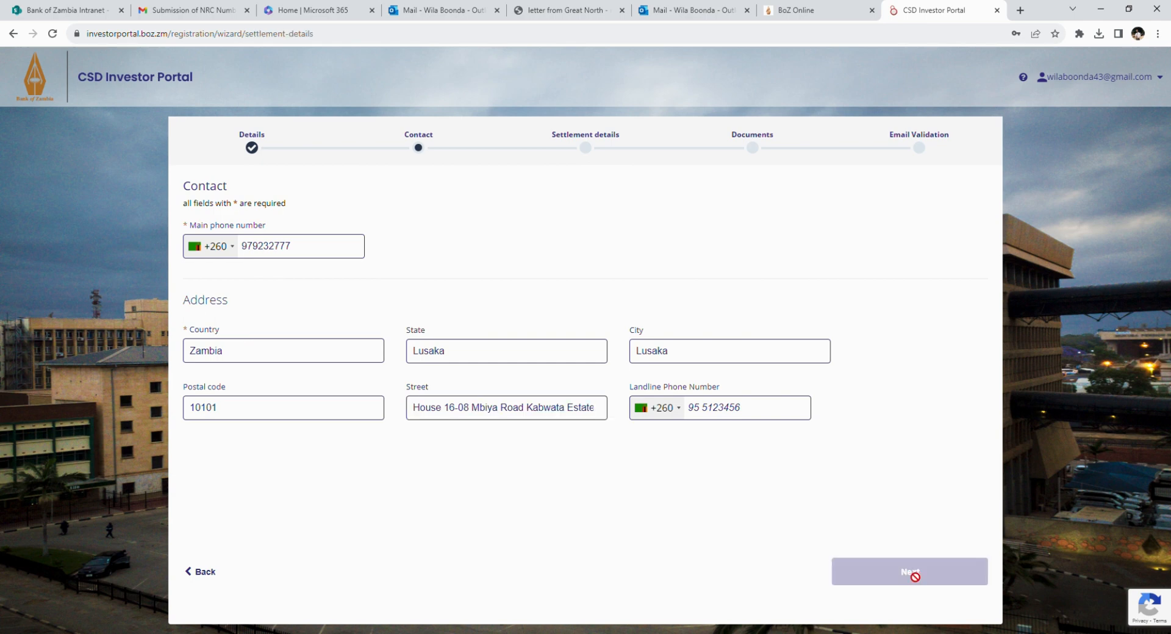
pyautogui.click(908, 572)
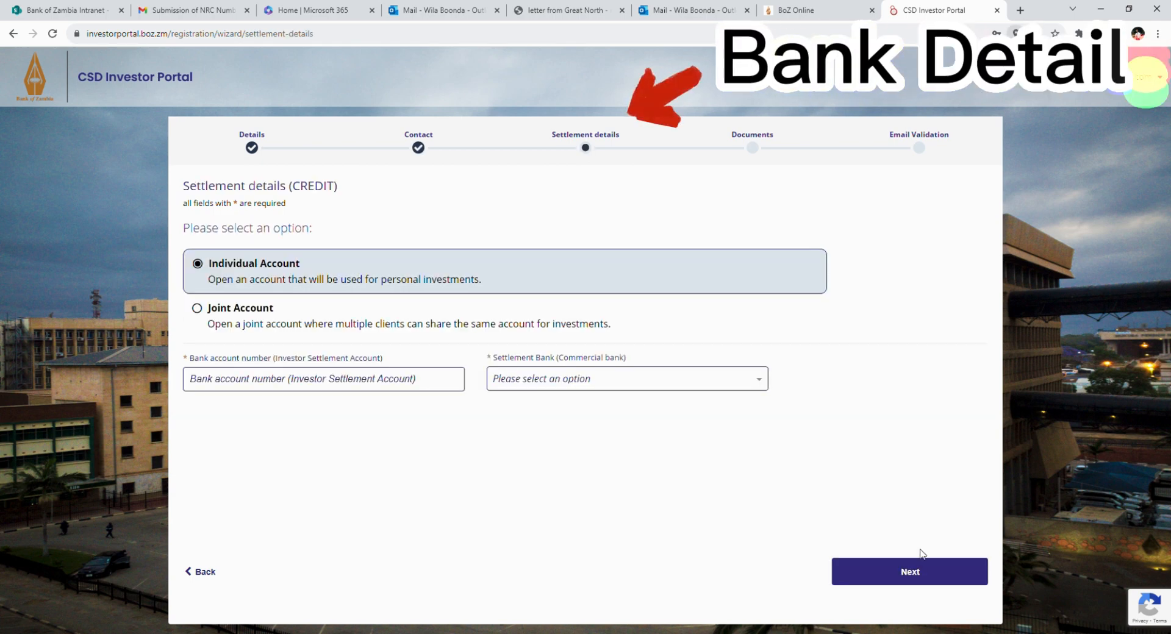
pyautogui.moveTo(833, 328)
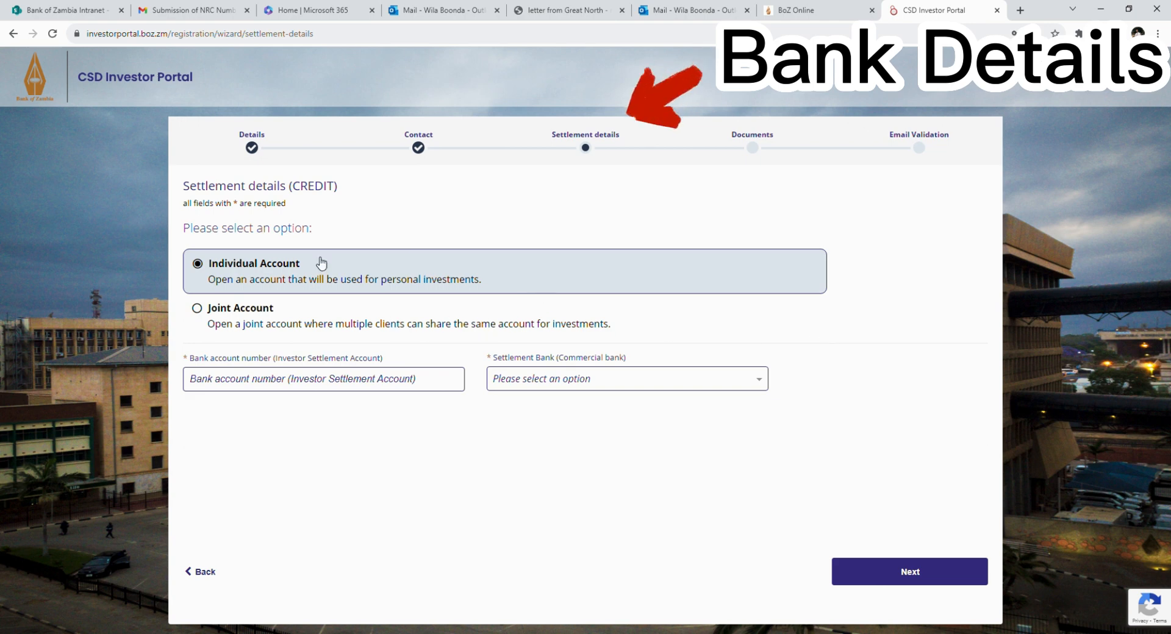
pyautogui.moveTo(306, 389)
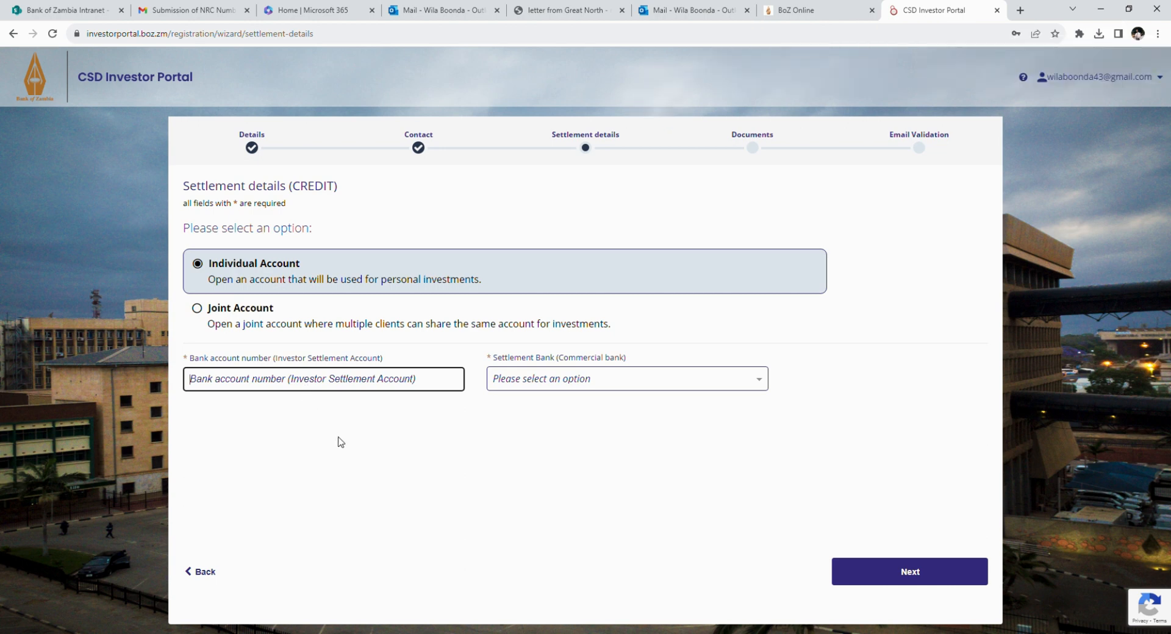
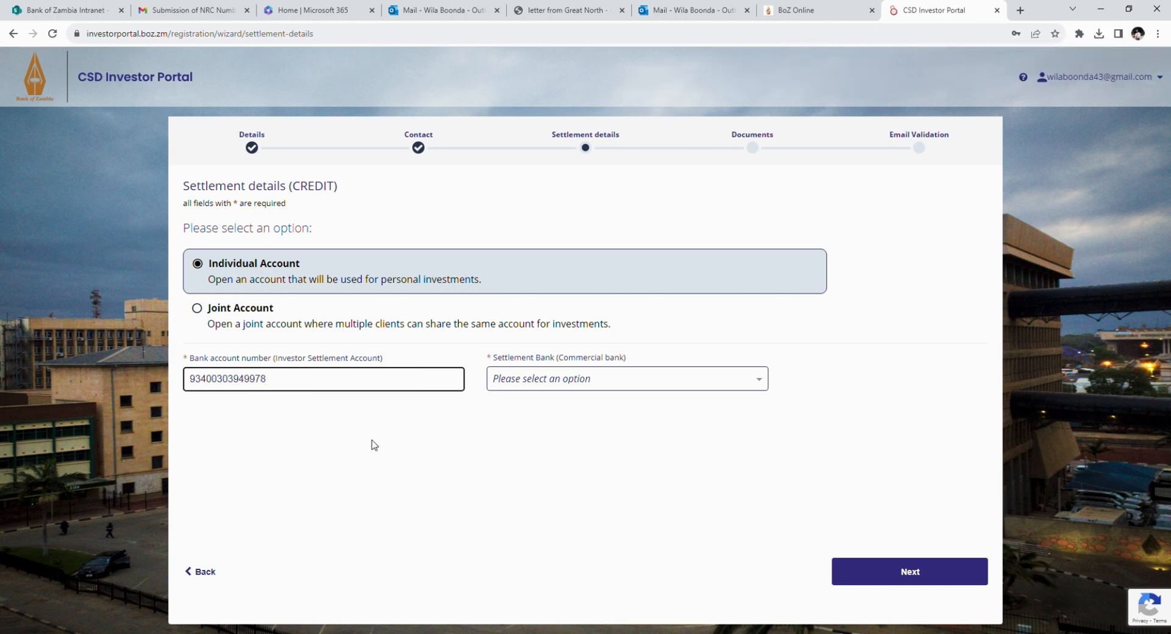
pyautogui.moveTo(464, 429)
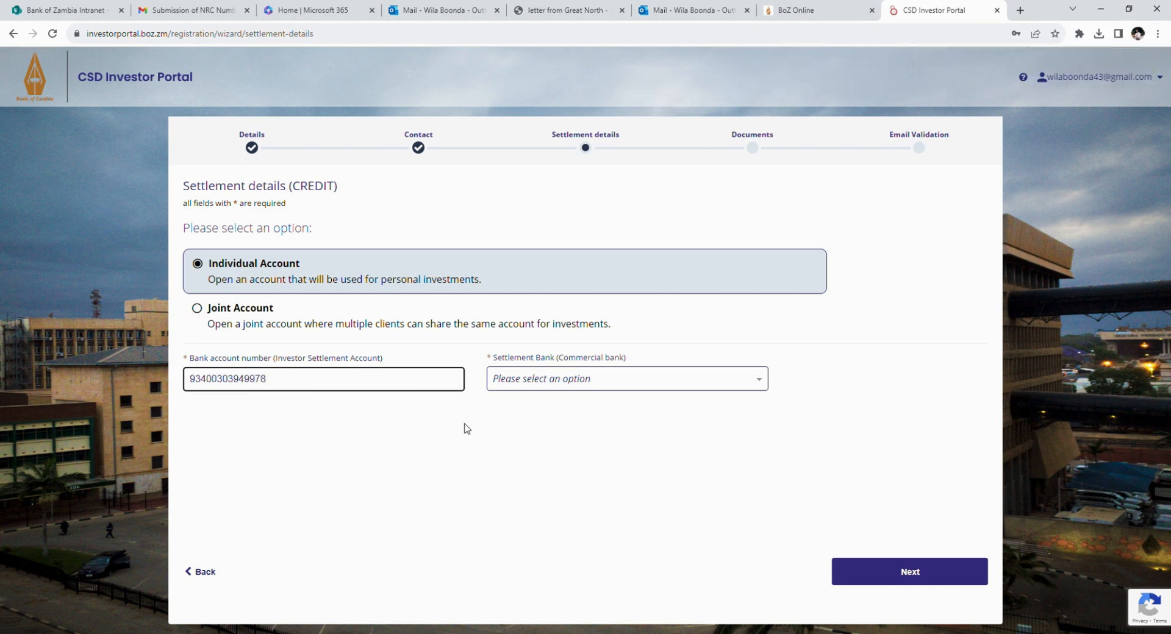
pyautogui.click(625, 379)
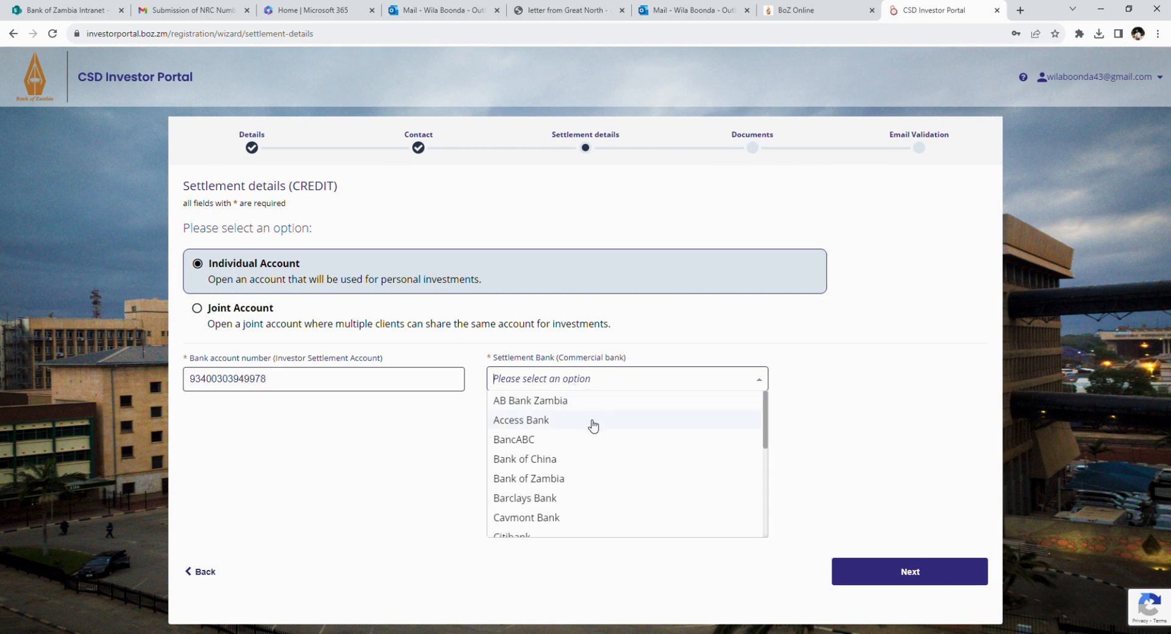
pyautogui.scroll(-3)
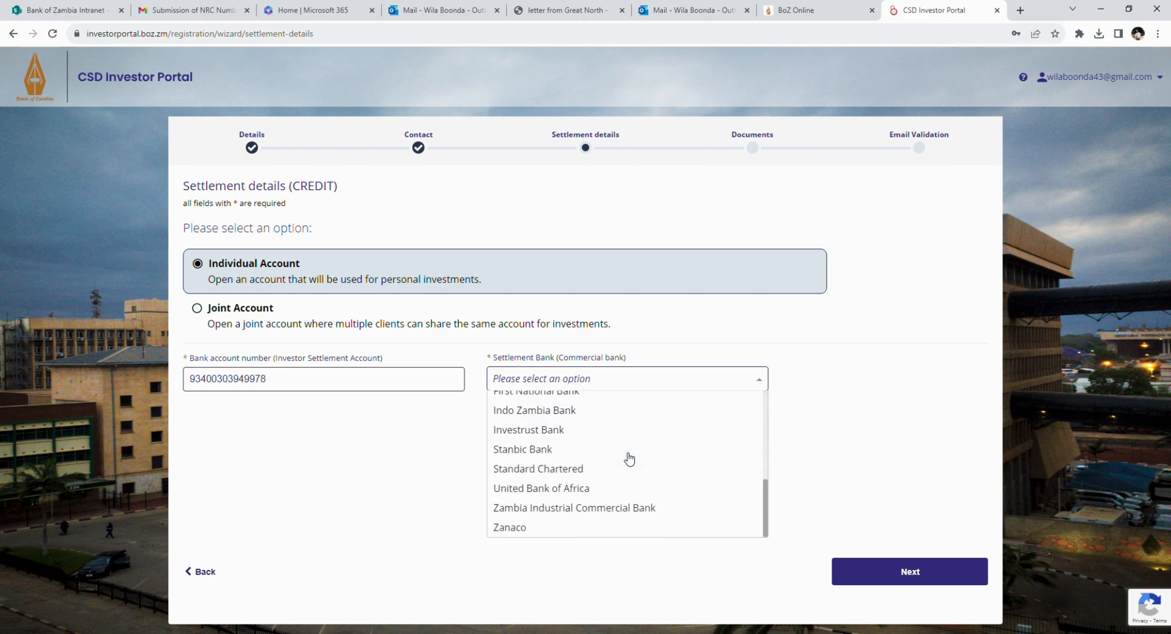
pyautogui.moveTo(557, 456)
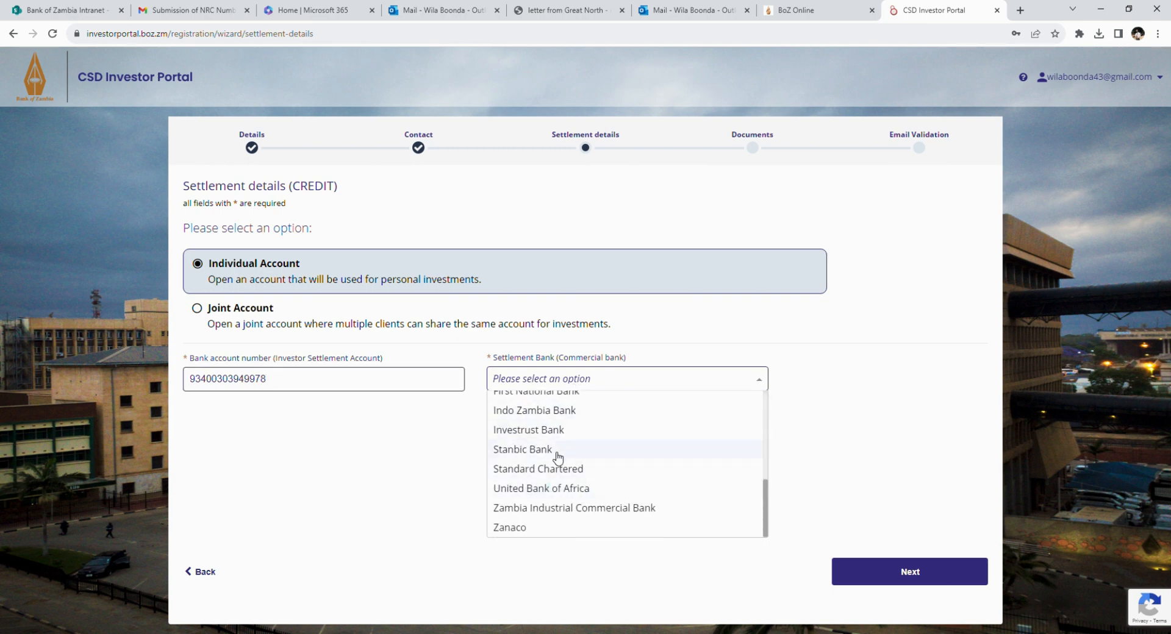
pyautogui.click(510, 527)
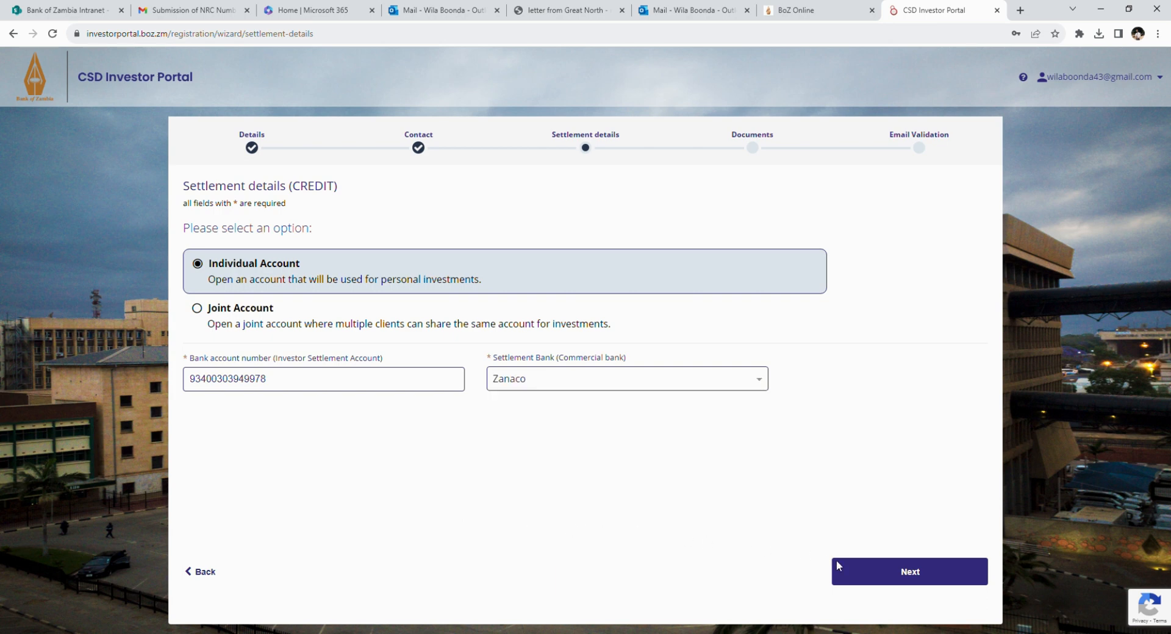
# Submit settlement details and the National ID documents to reach Email validation.
pyautogui.click(909, 572)
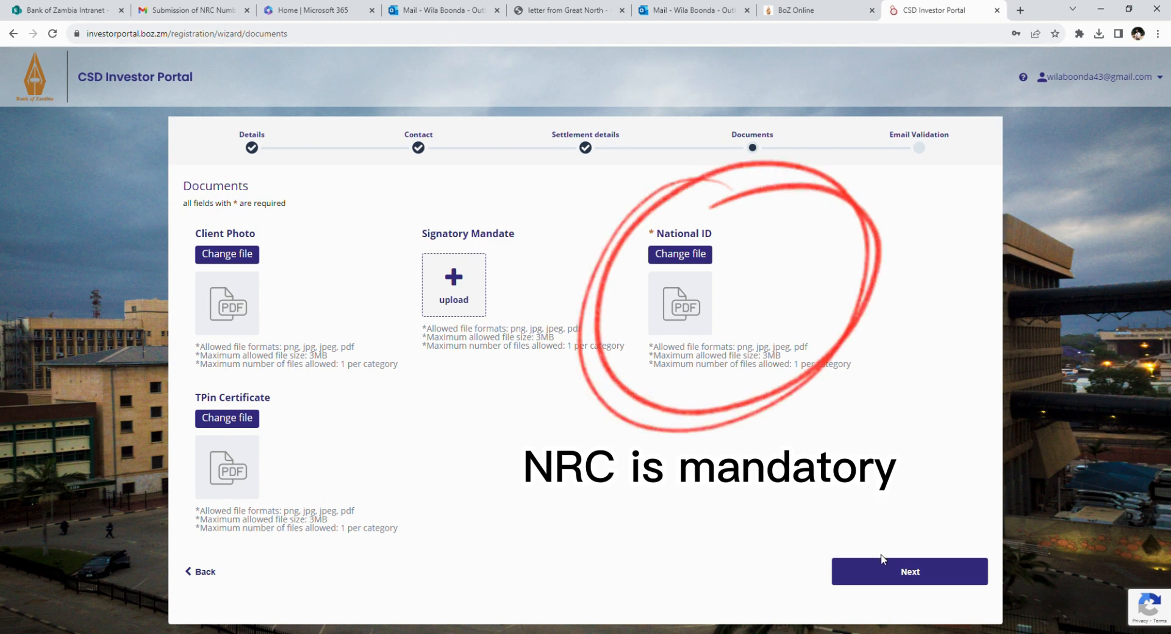
pyautogui.click(909, 572)
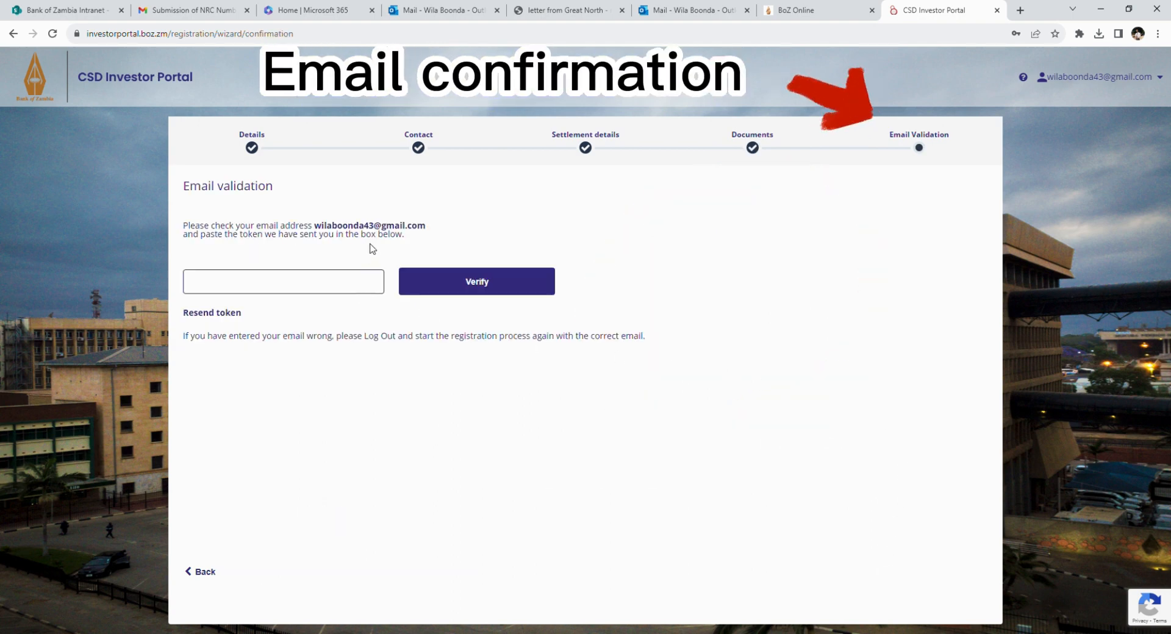
pyautogui.moveTo(384, 483)
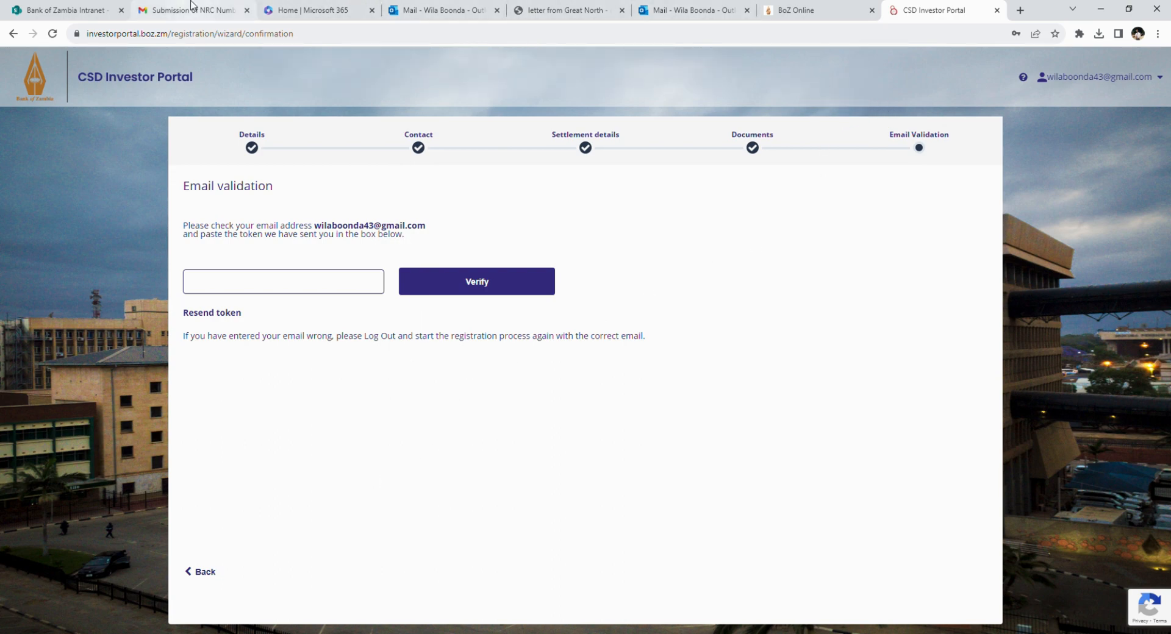
# Switch to the Gmail inbox to find the Investor Portal Confirmation Email token.
pyautogui.click(193, 10)
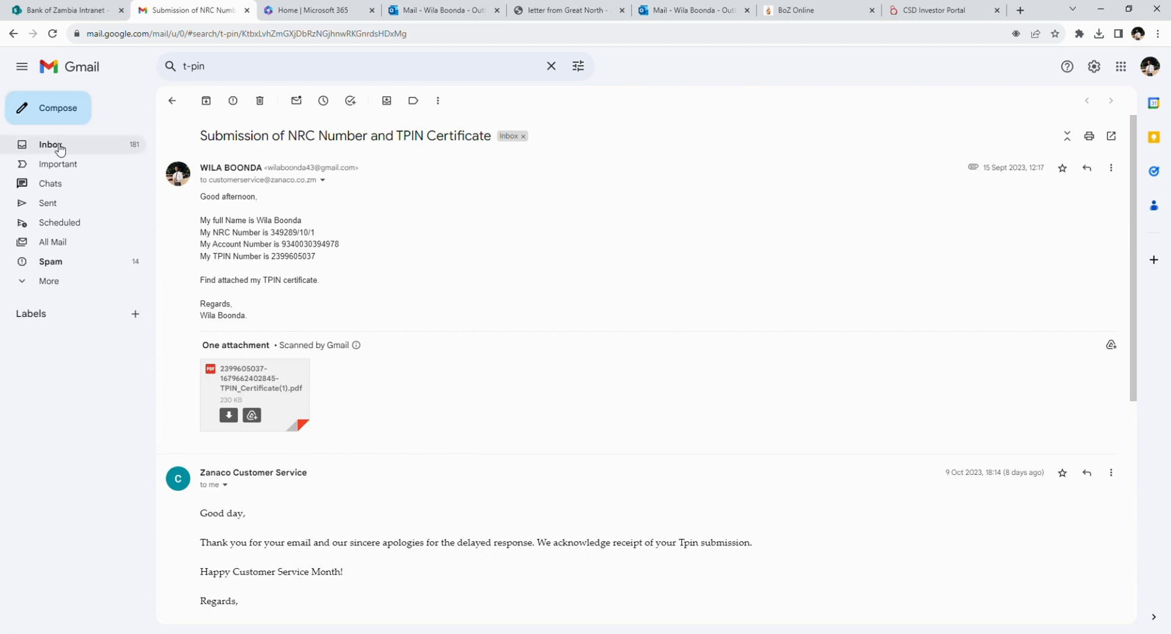
pyautogui.click(50, 144)
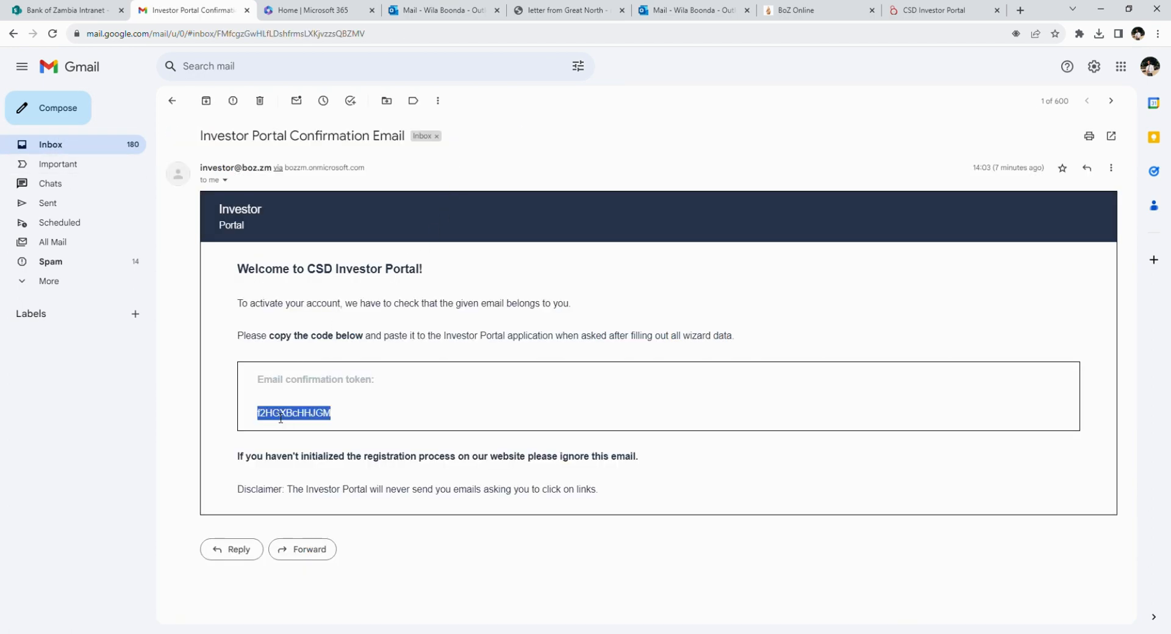
pyautogui.moveTo(324, 419)
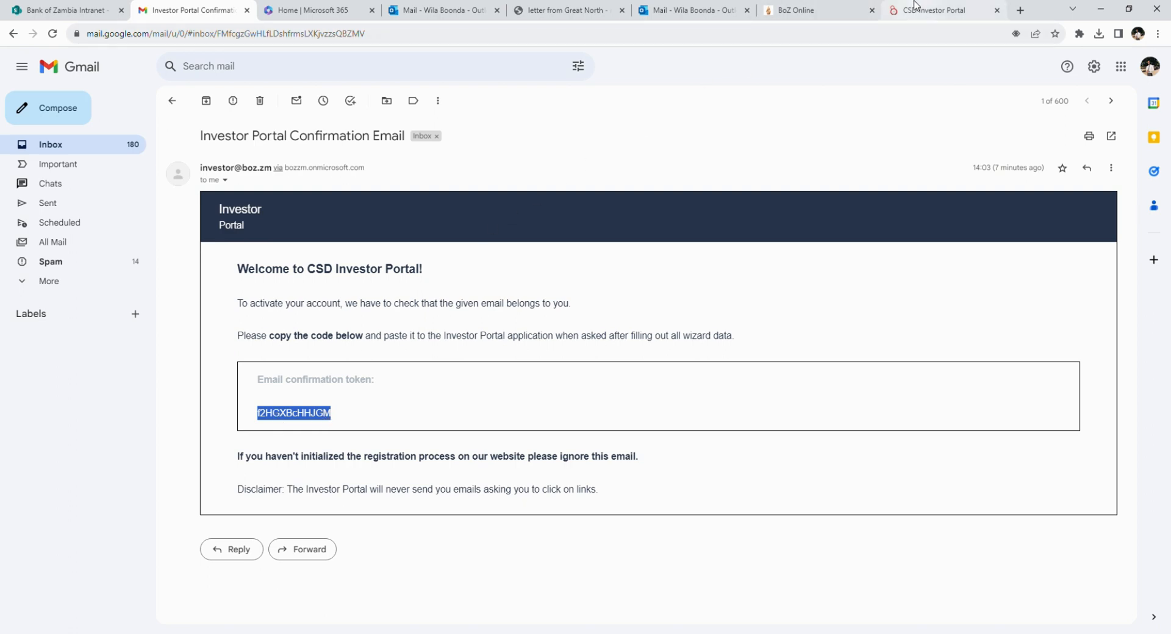
pyautogui.click(944, 10)
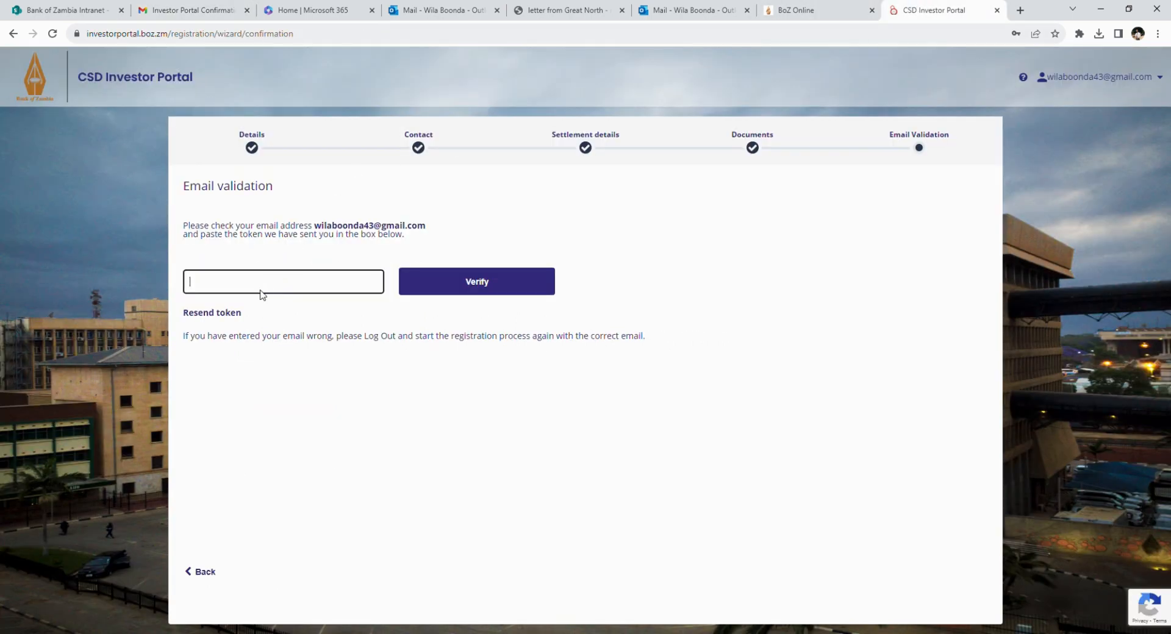
pyautogui.moveTo(290, 373)
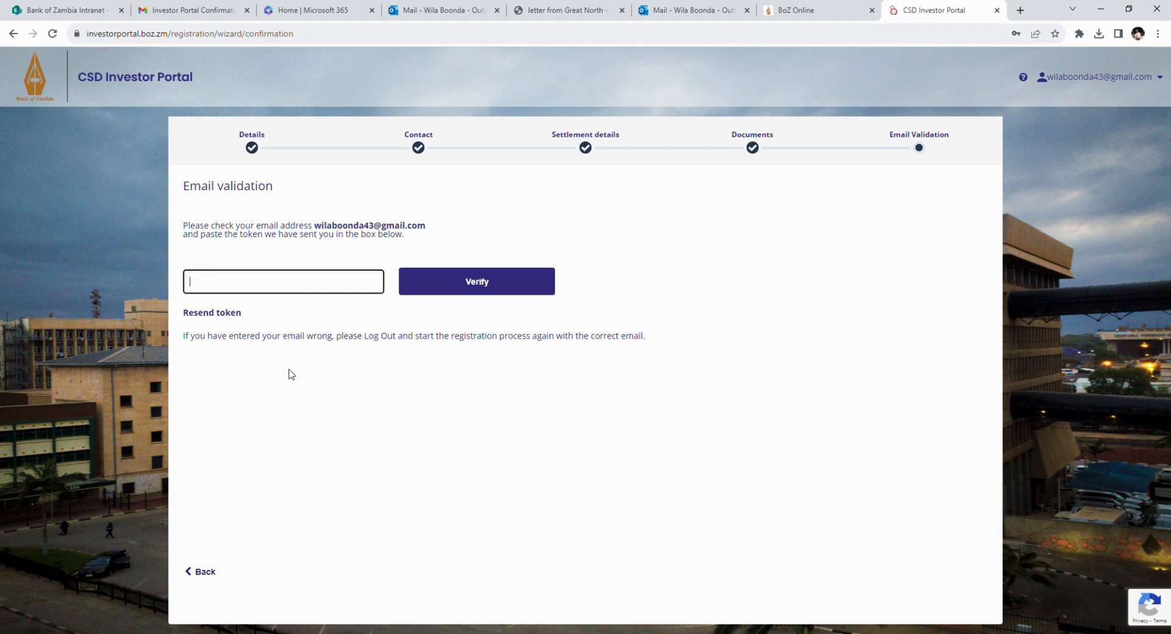
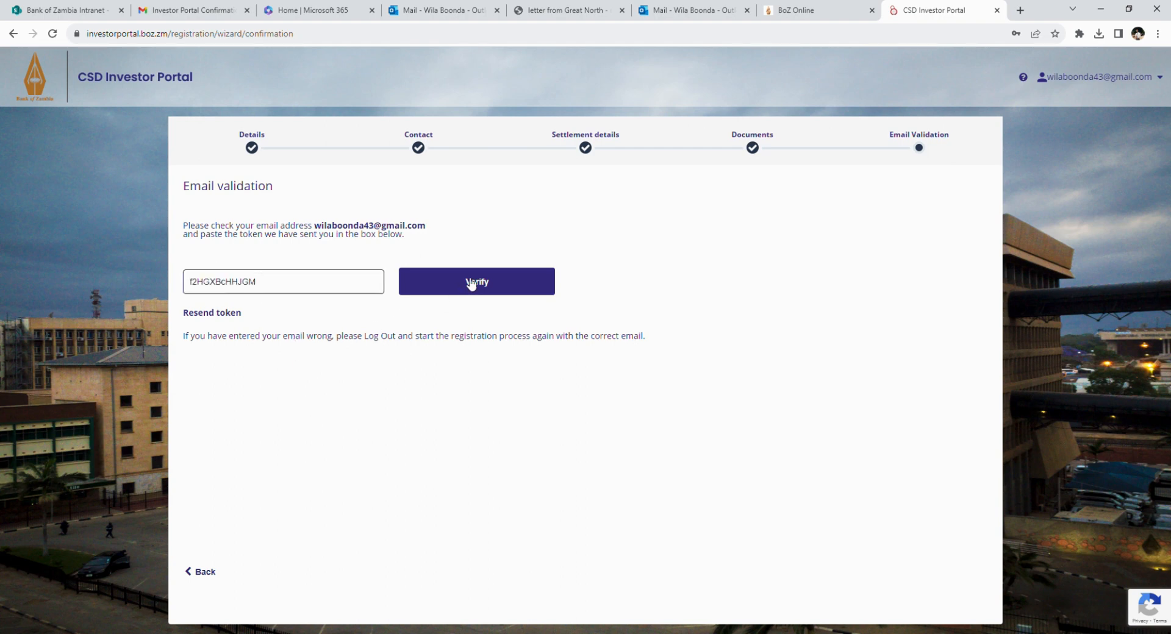
pyautogui.click(477, 282)
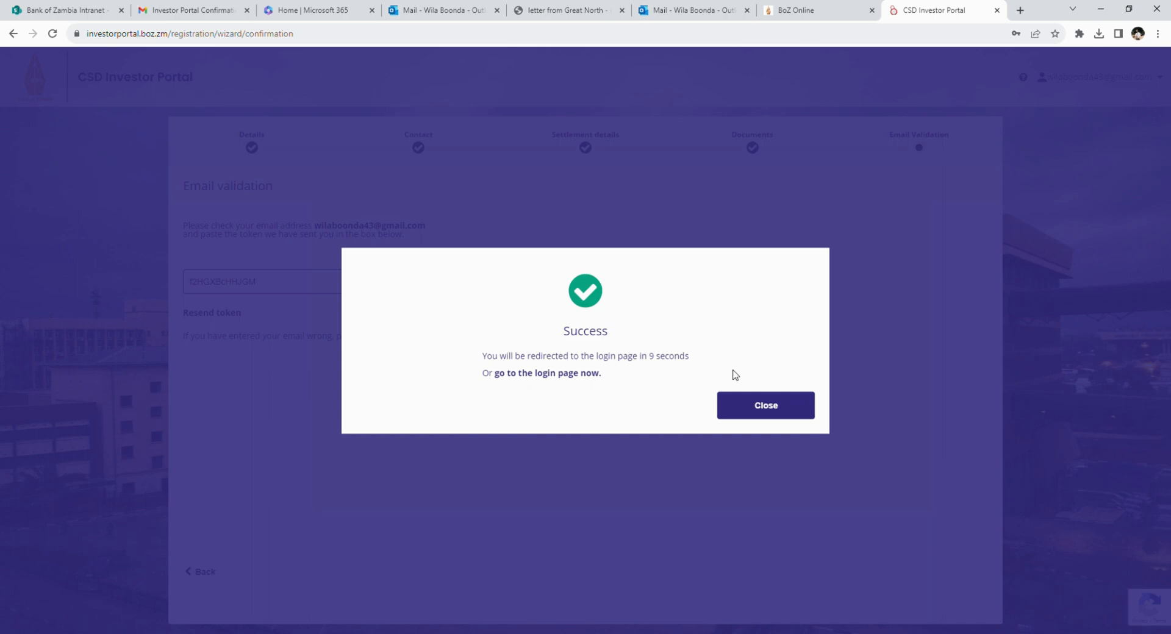
# Go to the login page and sign in with the new username and password.
pyautogui.click(765, 405)
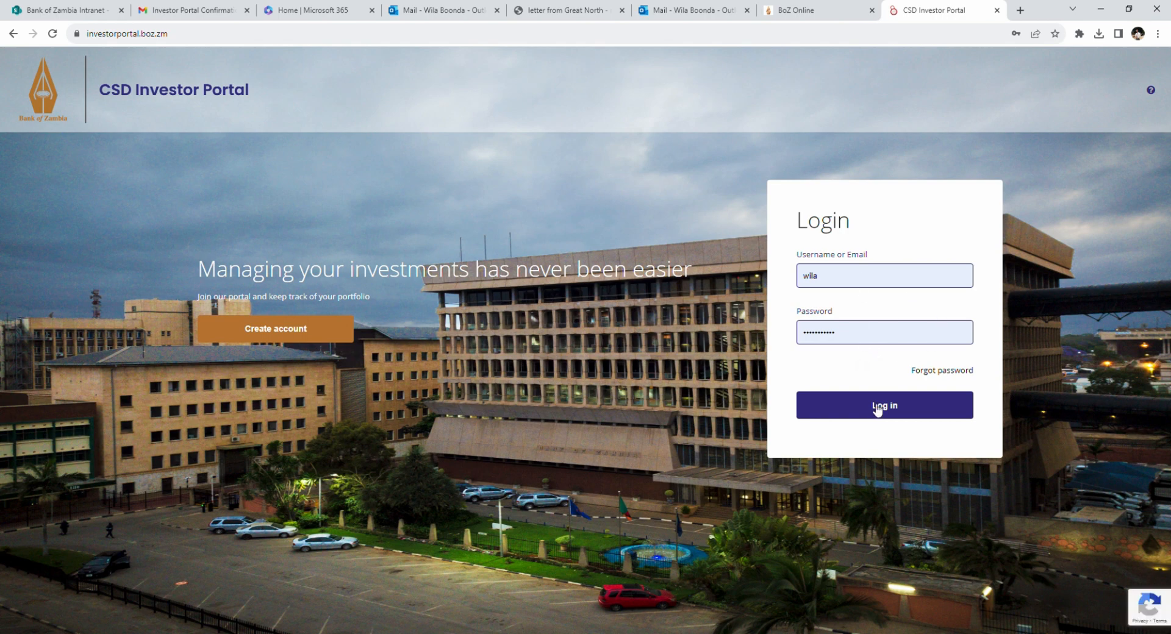
pyautogui.click(884, 405)
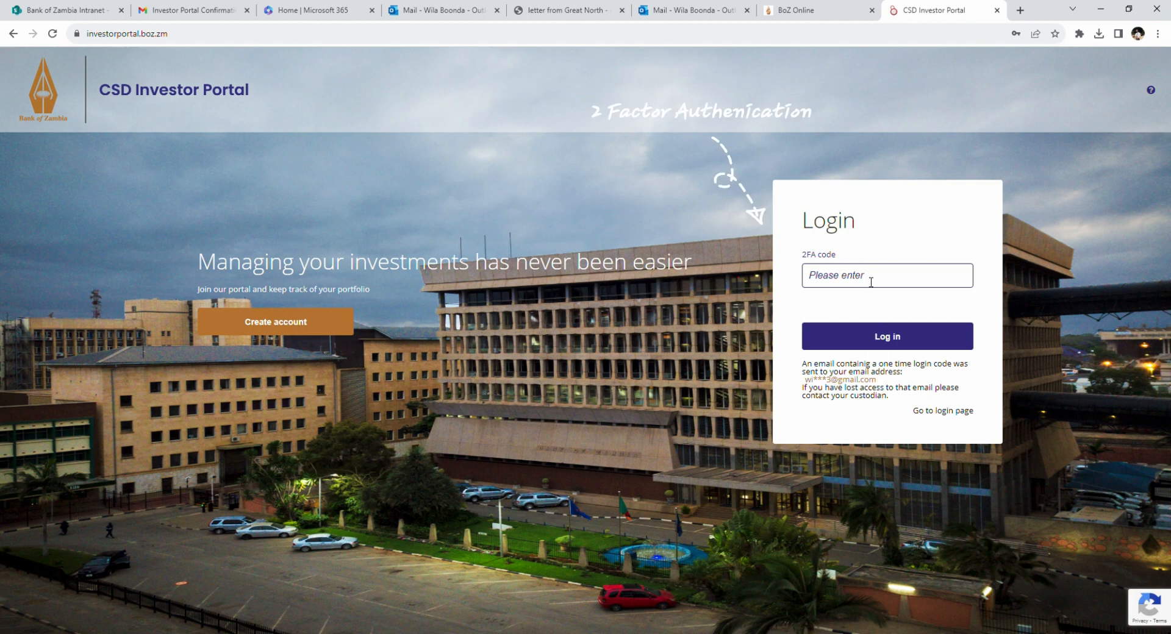
pyautogui.moveTo(859, 89)
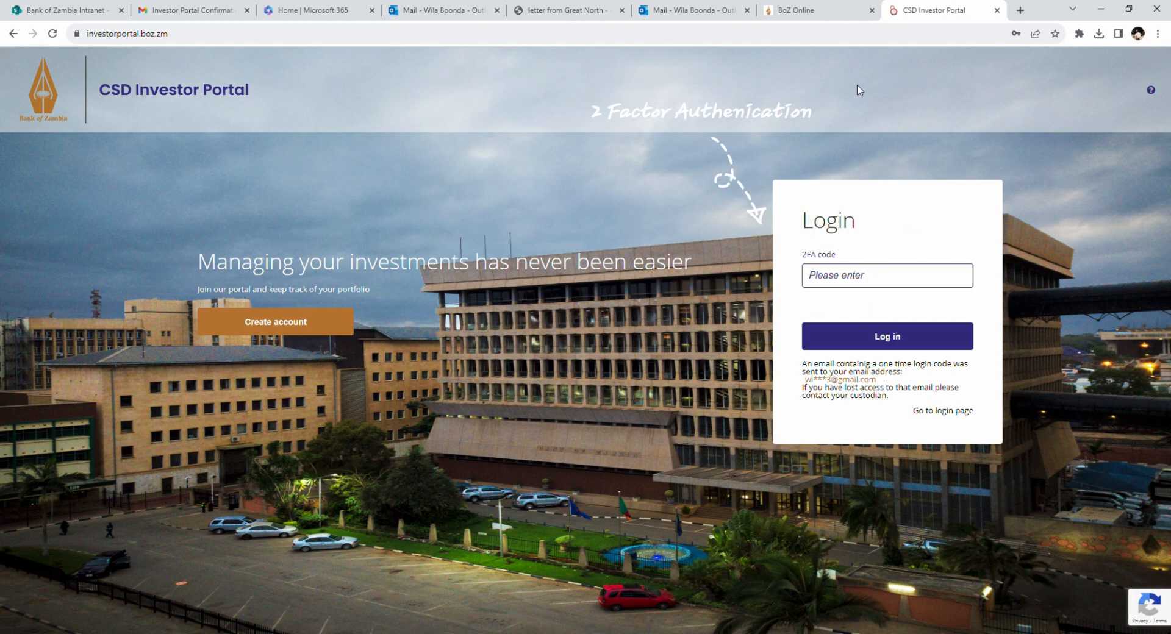
# Copy the code from Gmail's Investor Portal One Time Password email and return to the portal.
pyautogui.click(192, 10)
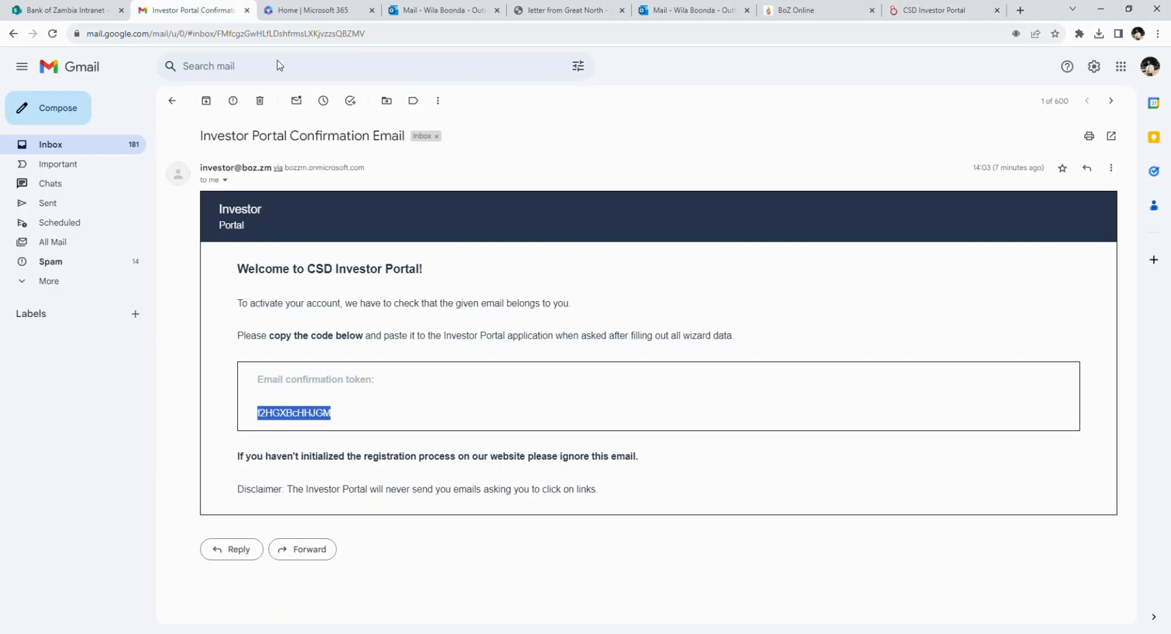
pyautogui.moveTo(71, 148)
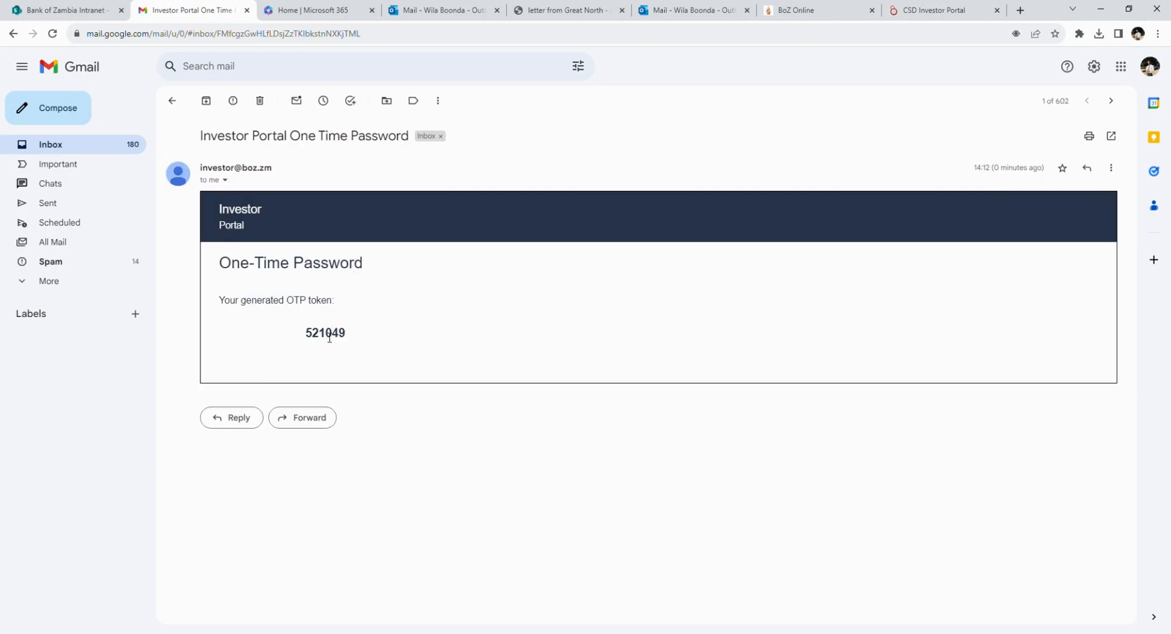
pyautogui.doubleClick(324, 333)
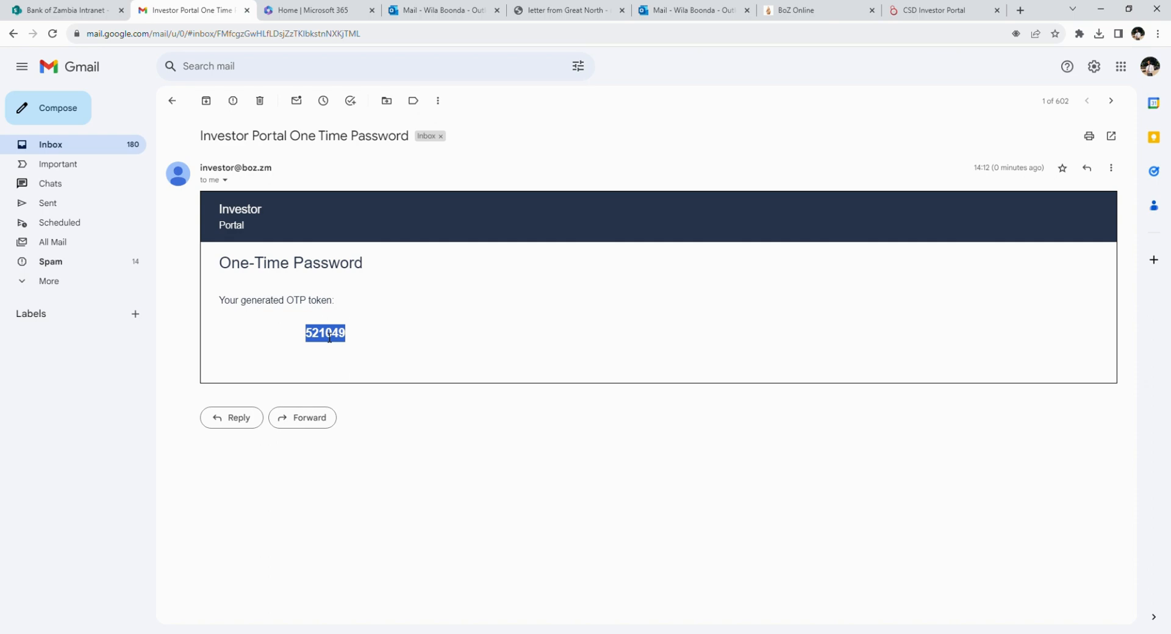
pyautogui.click(943, 10)
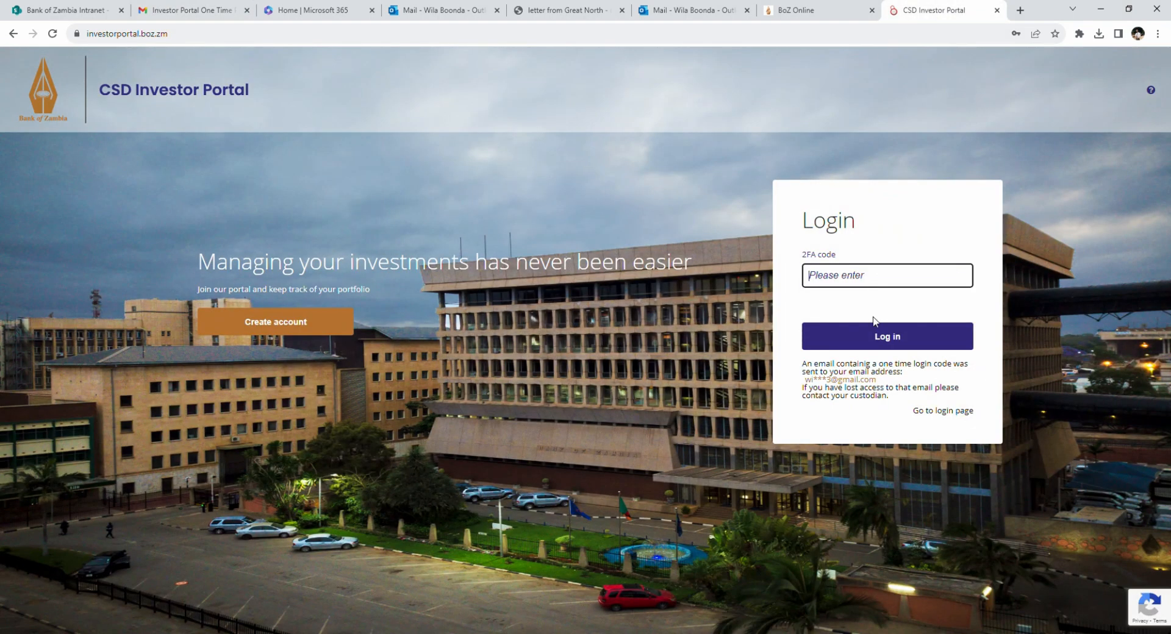
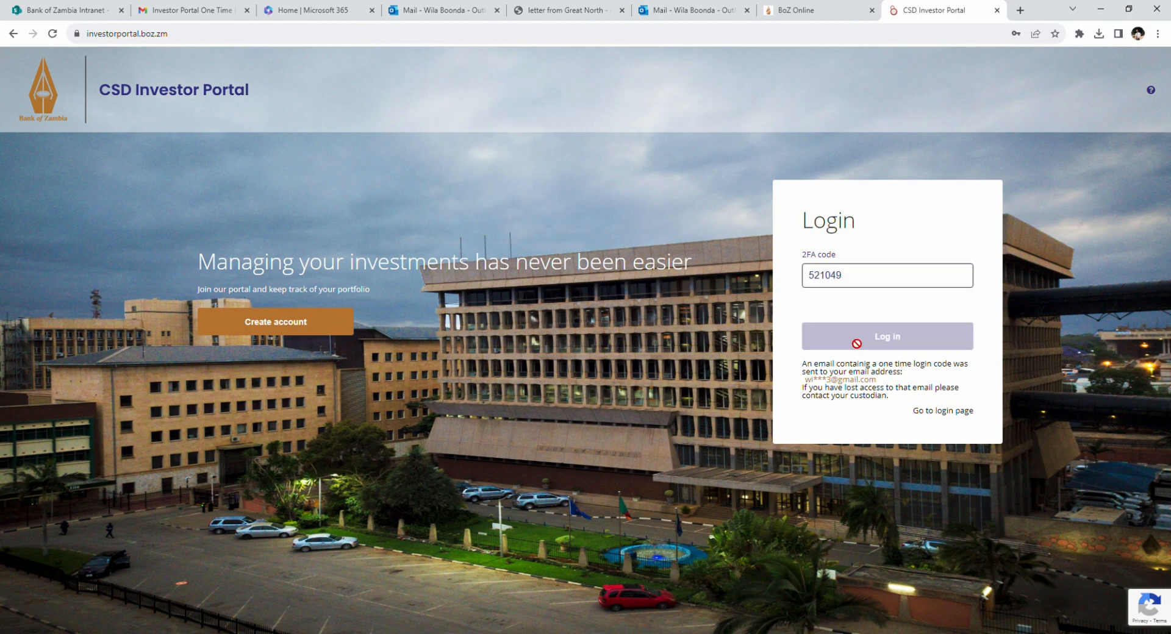
pyautogui.click(887, 336)
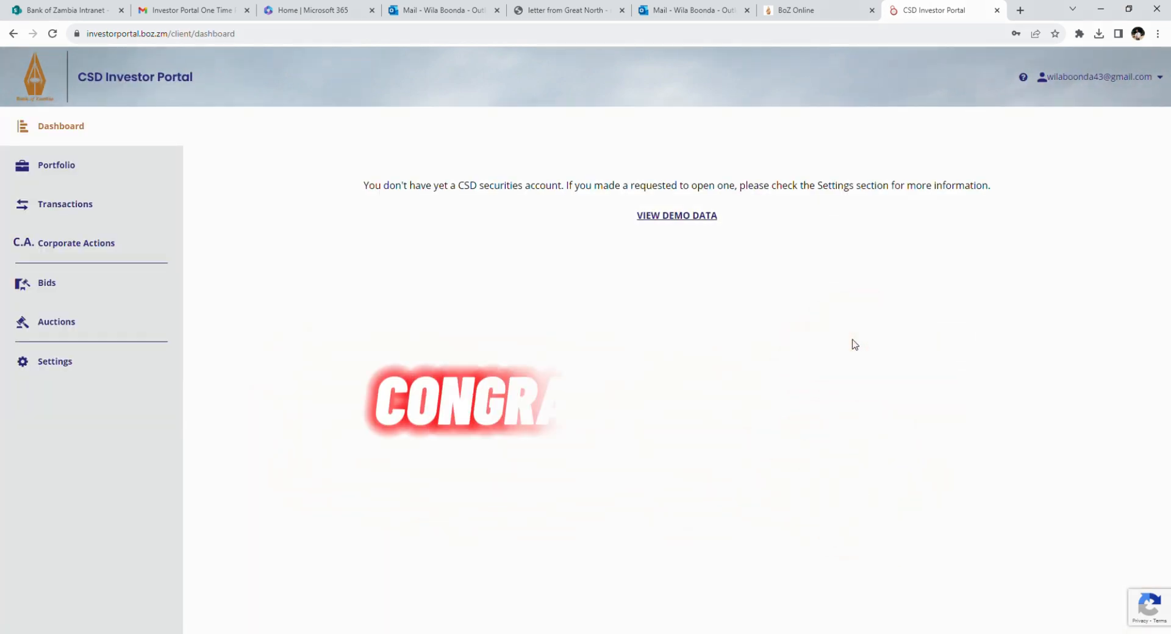